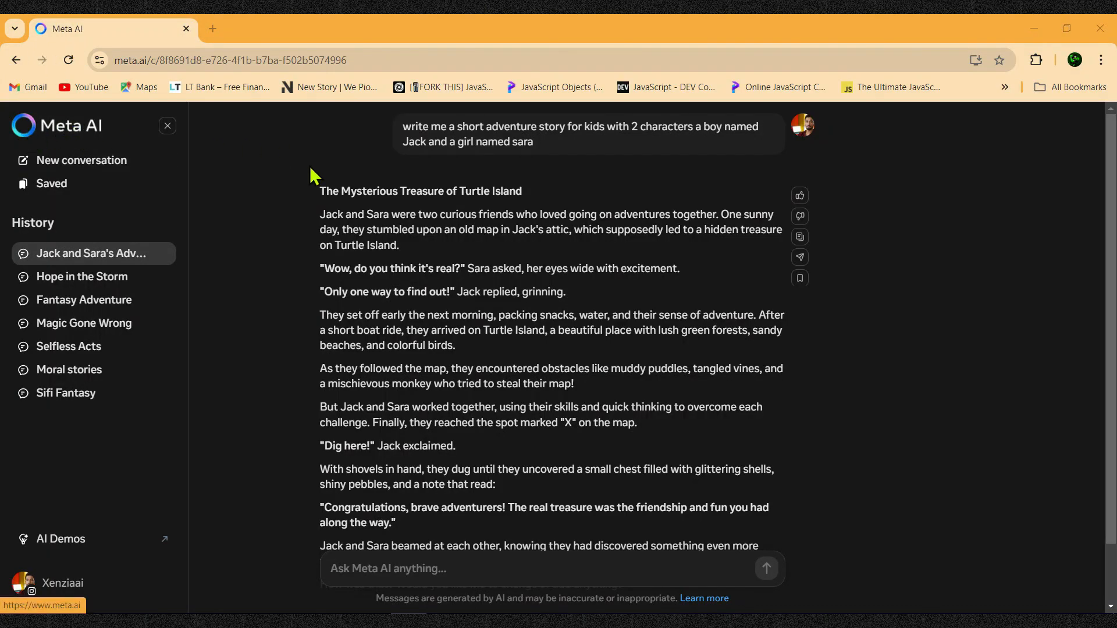
- In a new ChatGPT tab, send the scene-prompt instructions and get its ready-for-script reply
left_click_drag(403, 126, 533, 141)
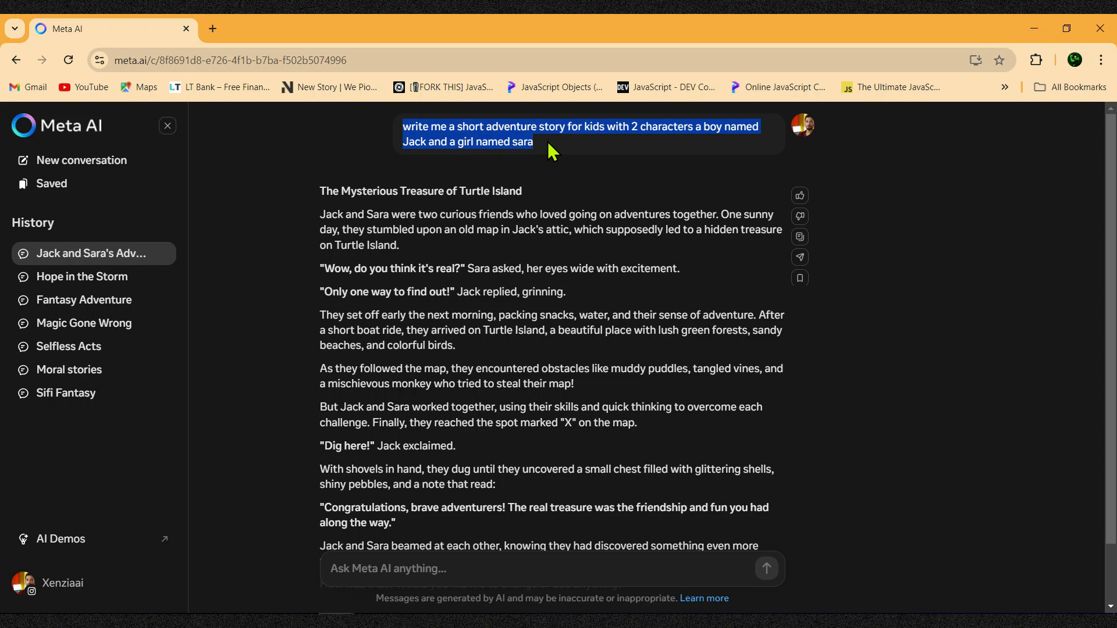
mouse_move(557, 151)
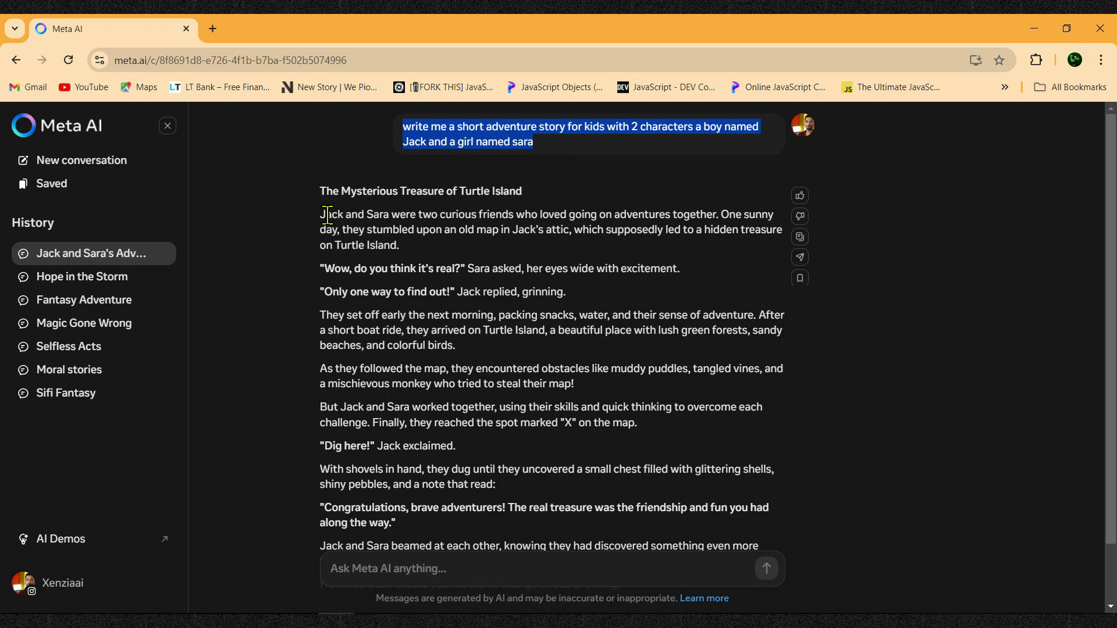
scroll("down", 3)
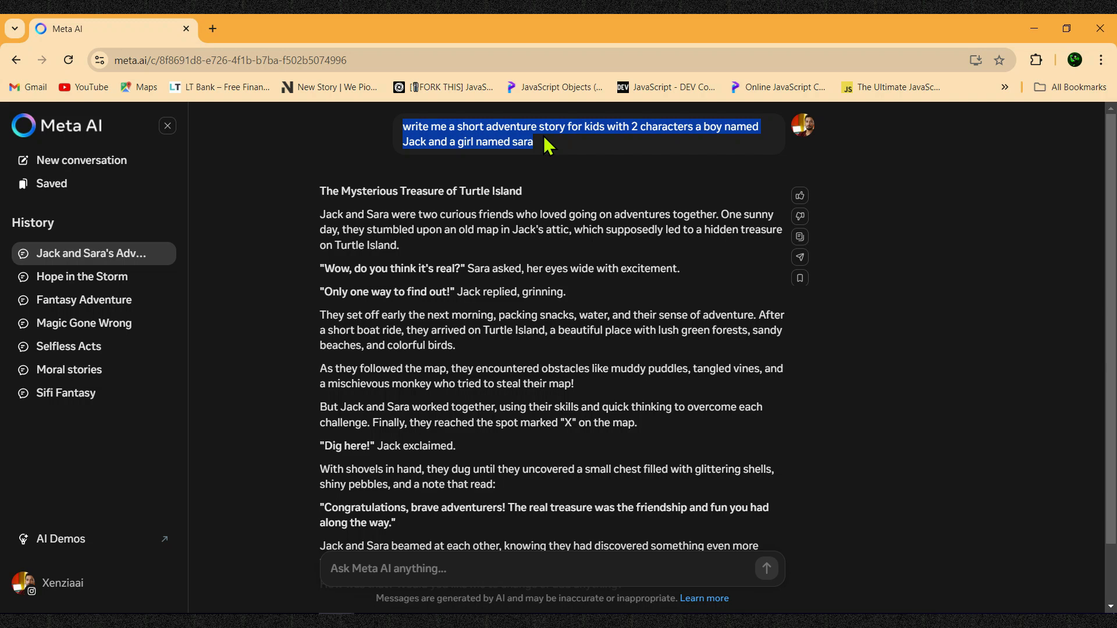
left_click(211, 28)
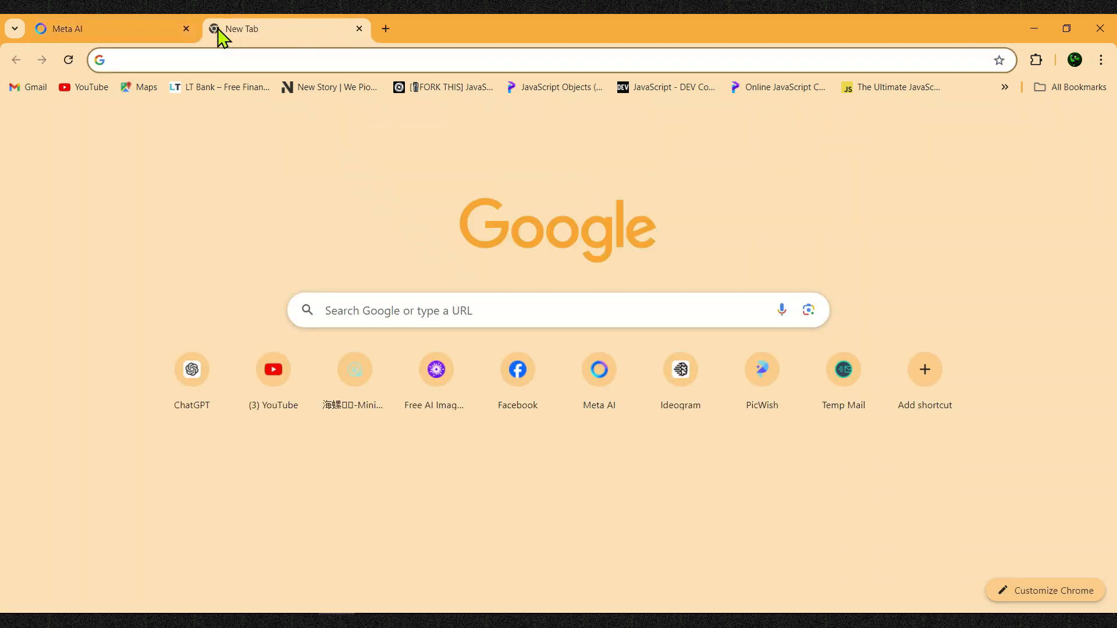
left_click(191, 368)
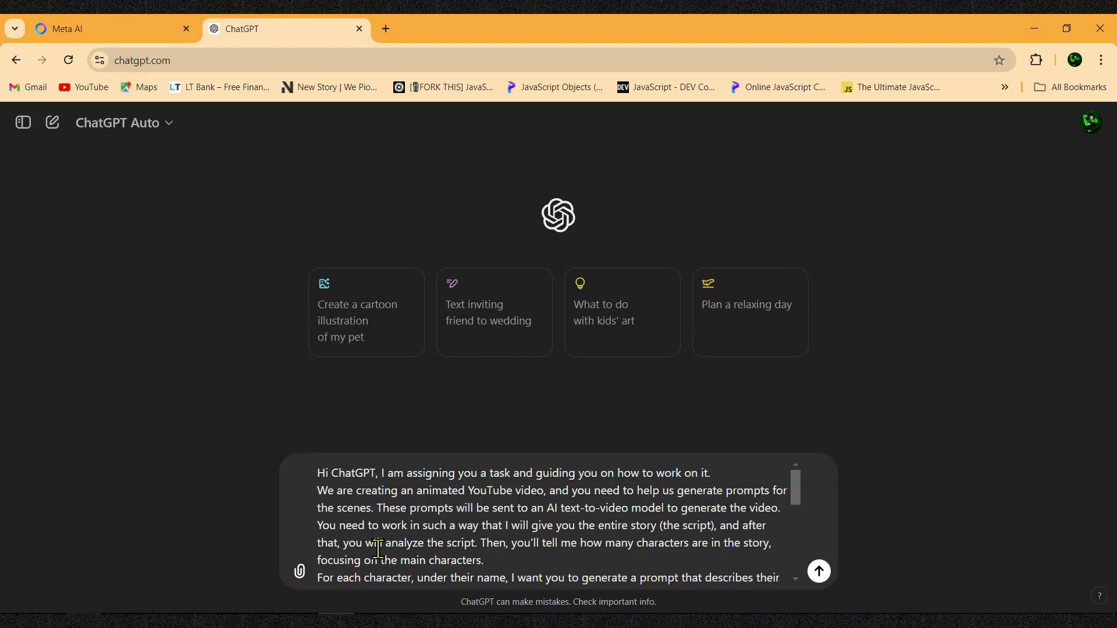
left_click(818, 571)
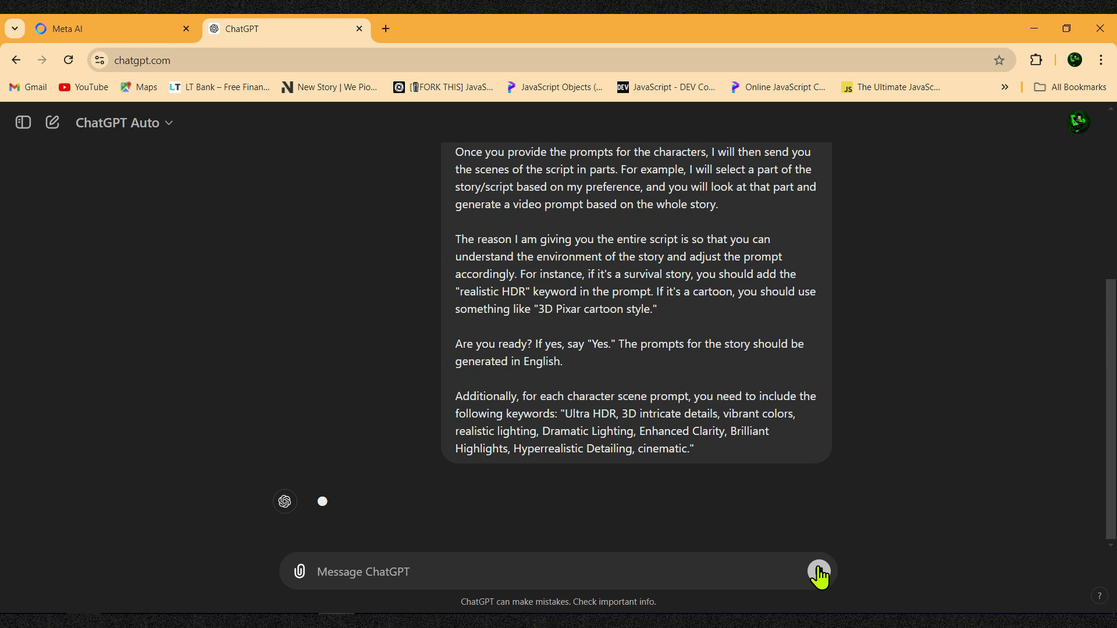
left_click(818, 572)
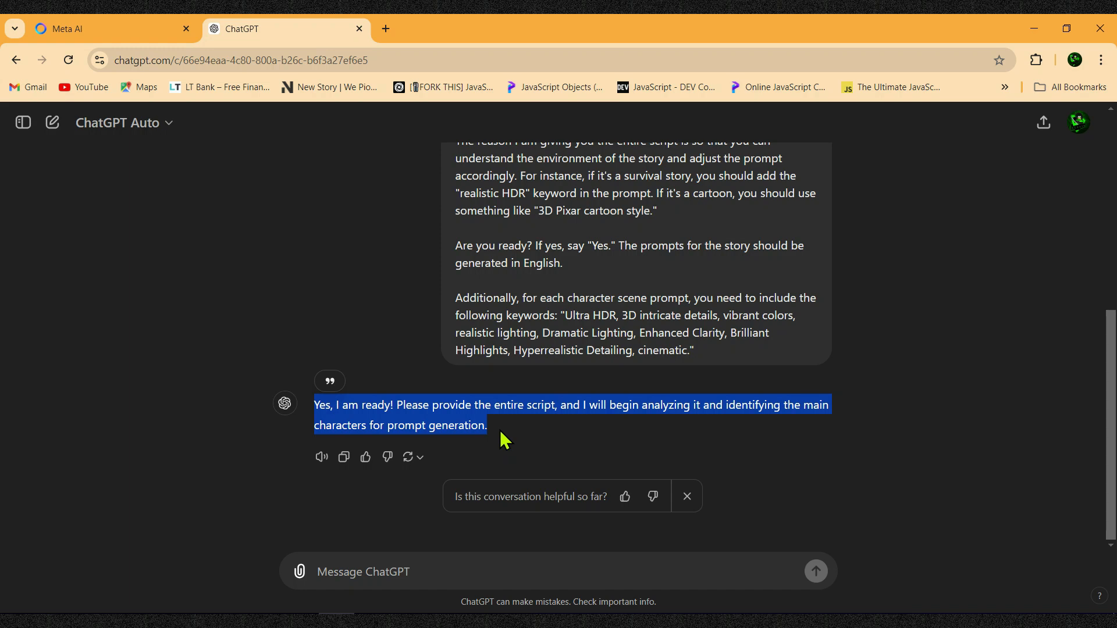
left_click(107, 29)
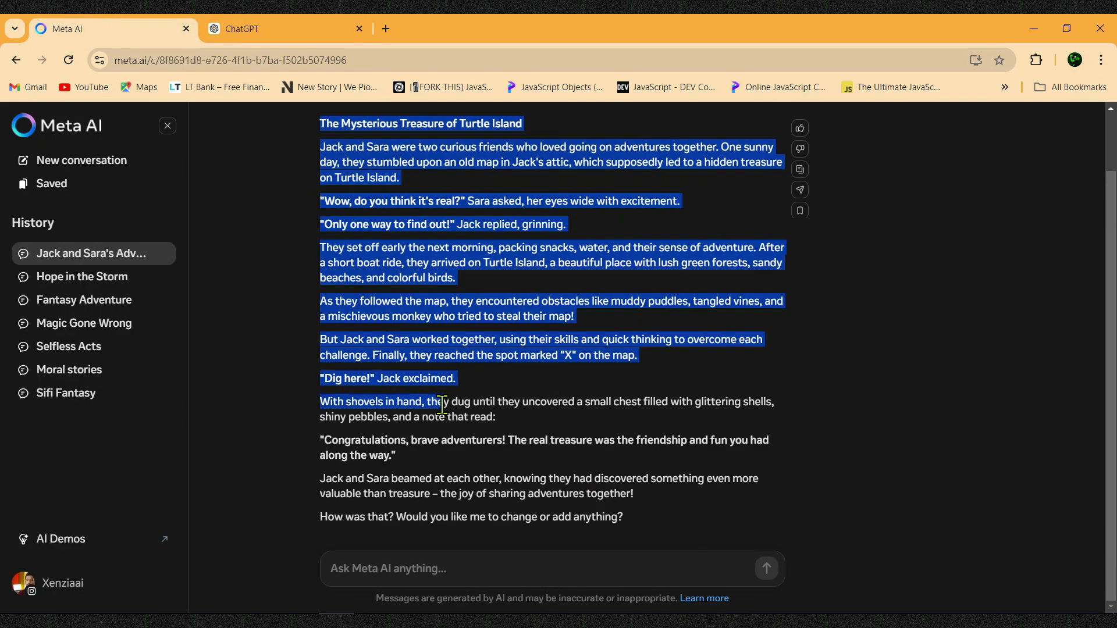
- Paste the Turtle Island story into ChatGPT for Jack, Sara and monkey character prompts
left_click(278, 29)
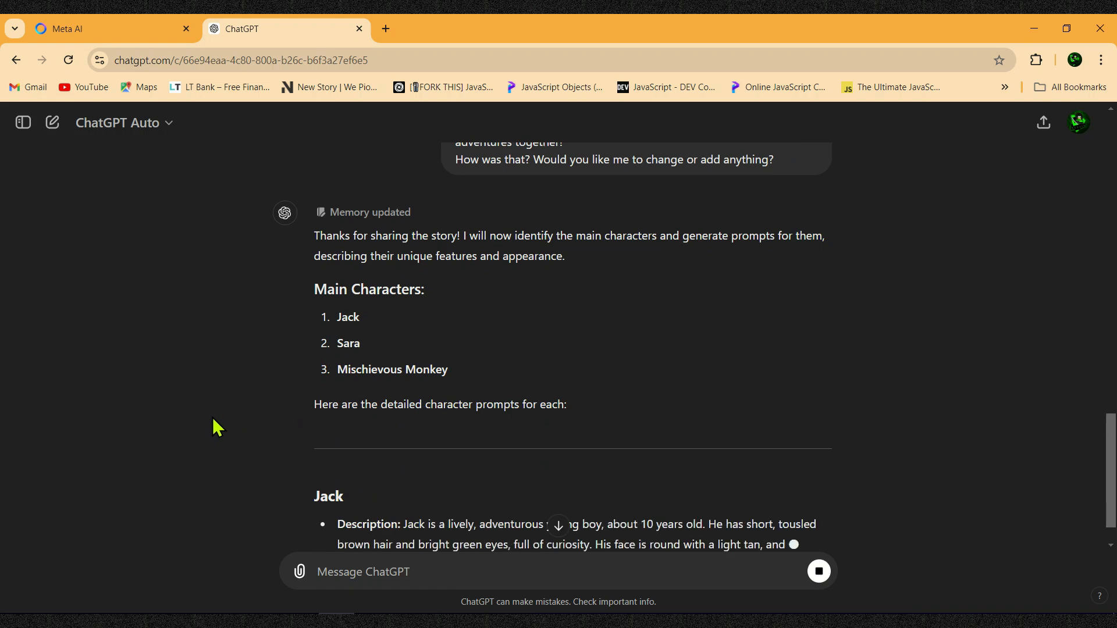
left_click(385, 29)
type("3d animated cartoon character")
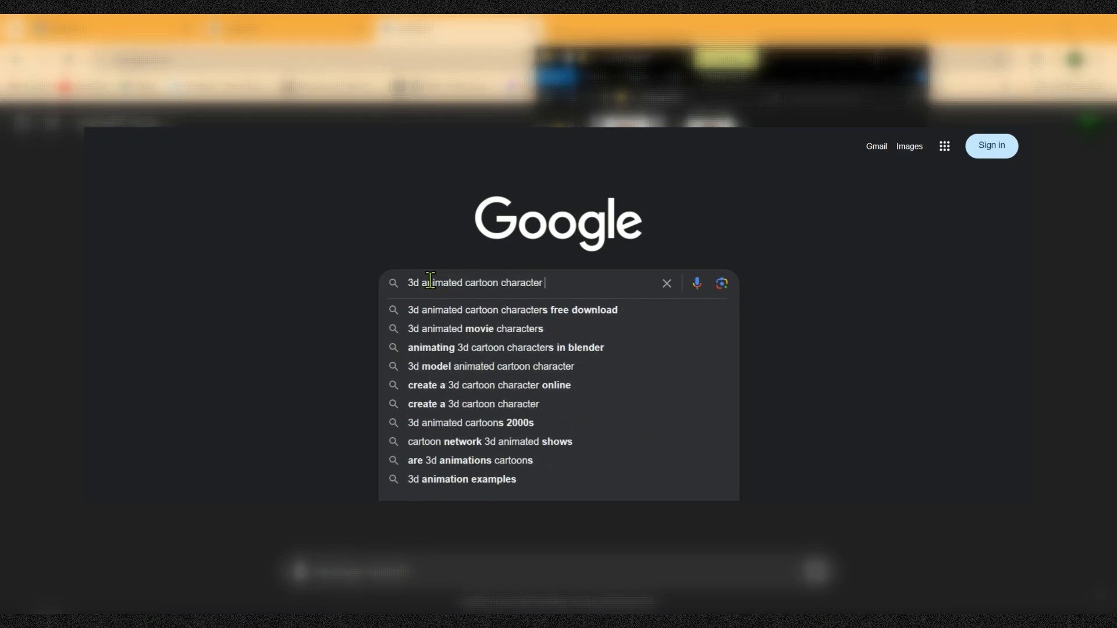
- Search '3d animated cartoon character' and scroll through the Google Images results
key("Enter")
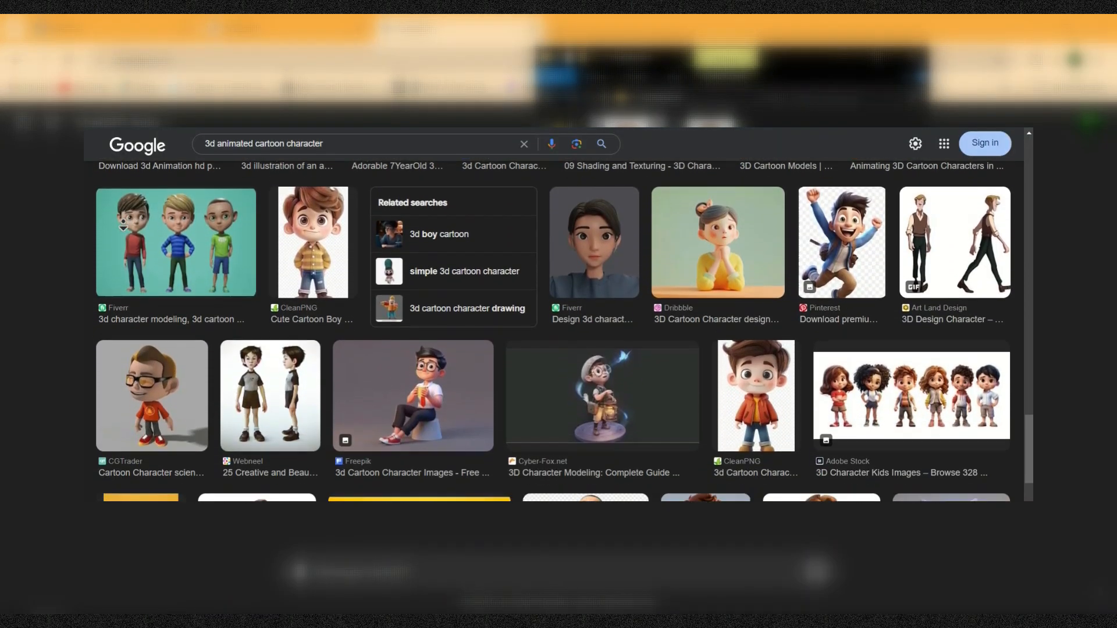
scroll("down", 3)
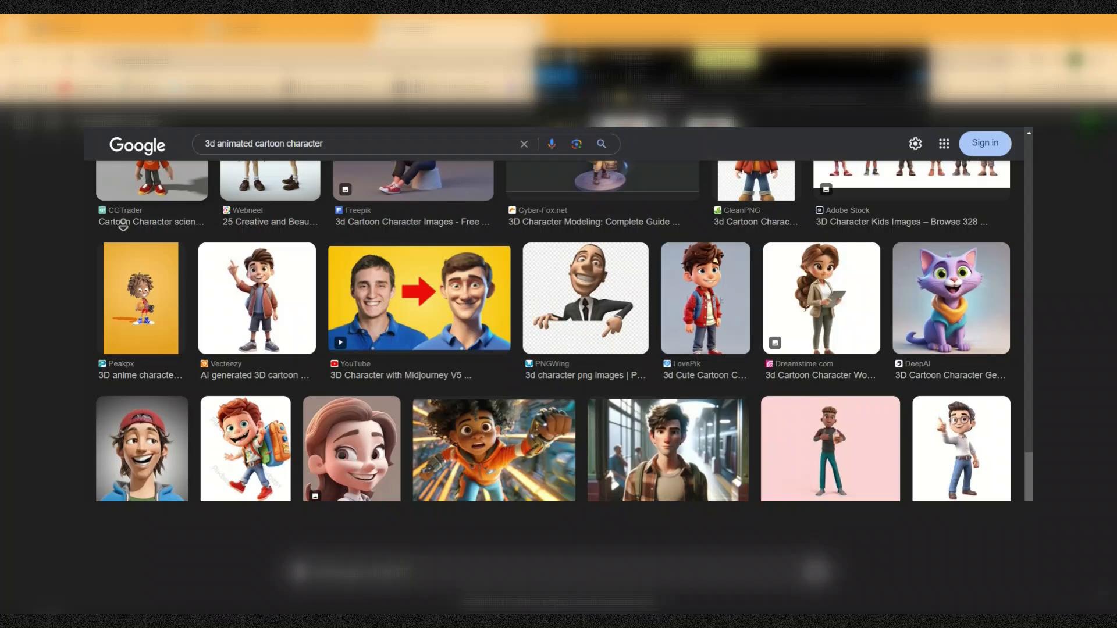
scroll("down", 3)
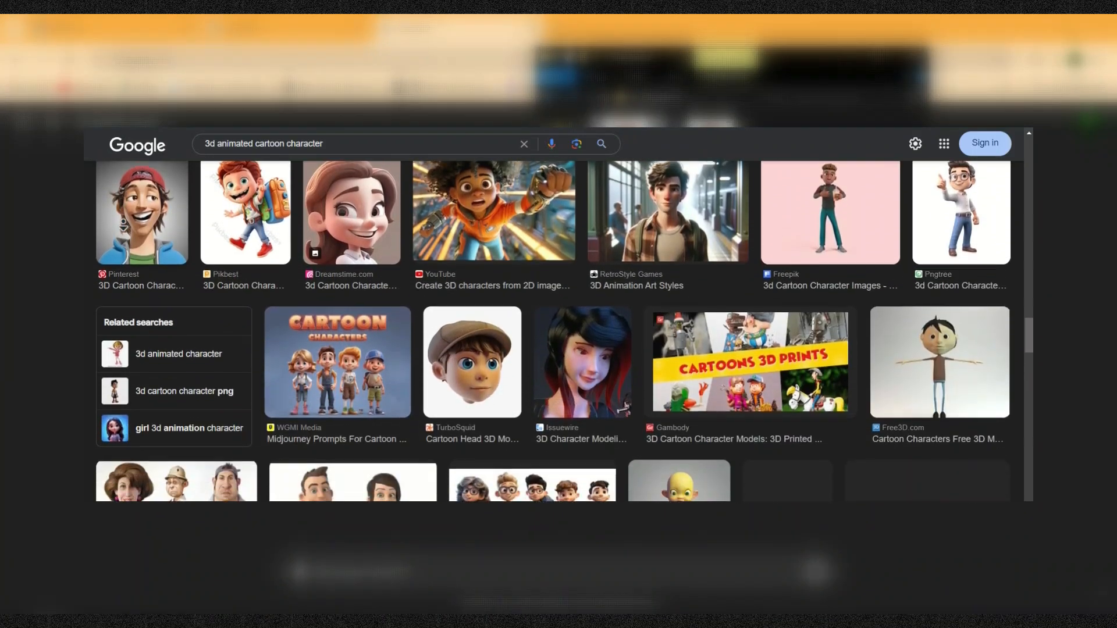
scroll("down", 3)
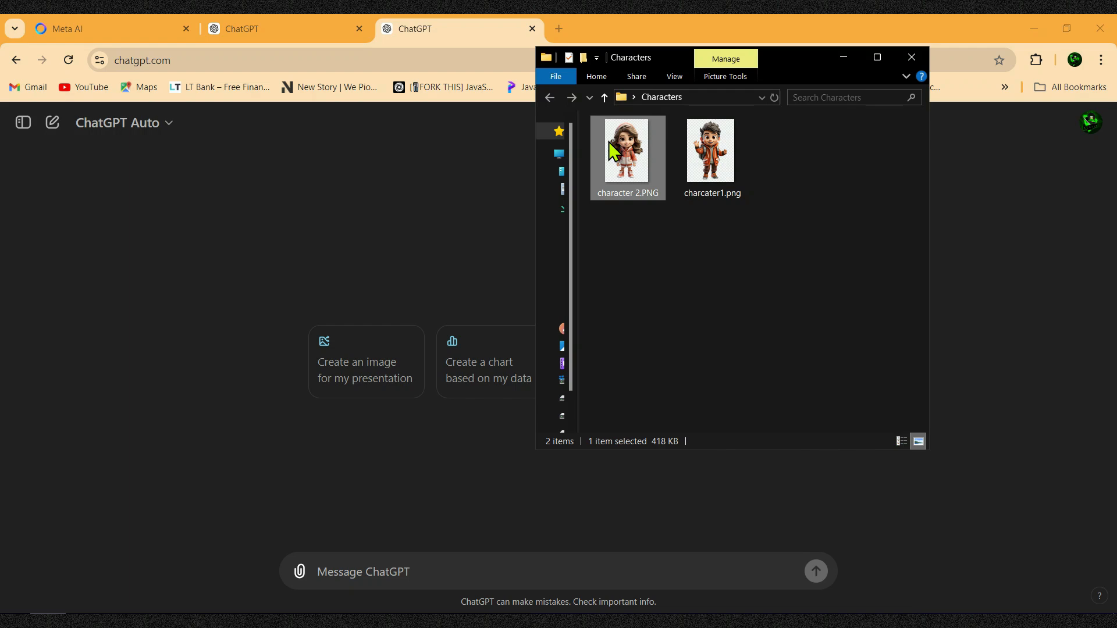
- Upload the girl and boy character images for Sara and Jack prompts covering face, hair, outfit
left_click_drag(626, 150, 366, 420)
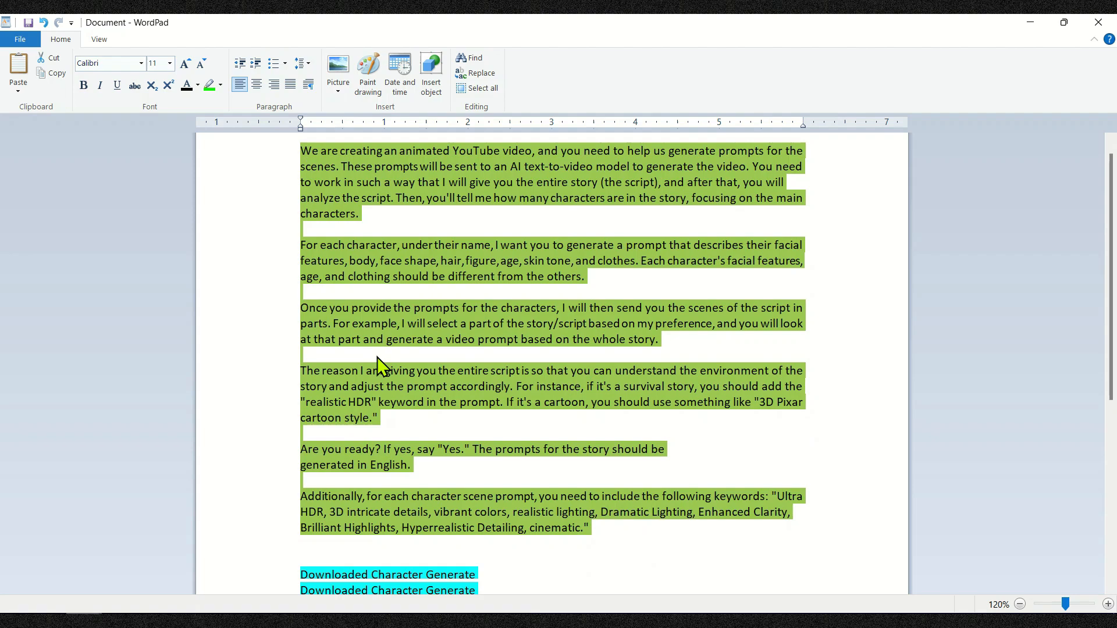
scroll("down", 3)
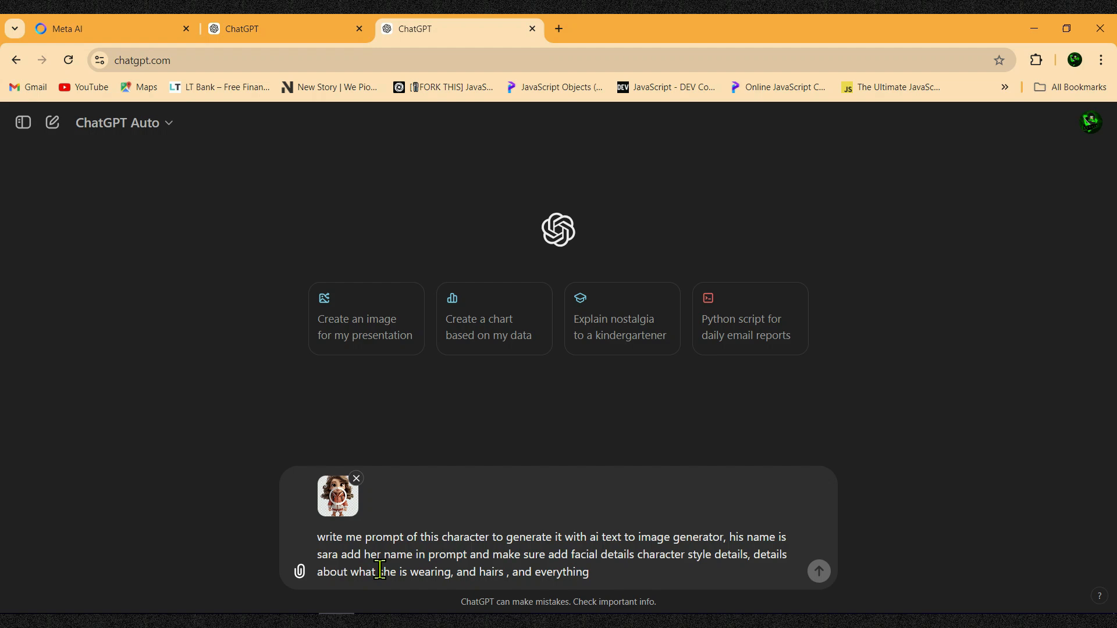
left_click(818, 572)
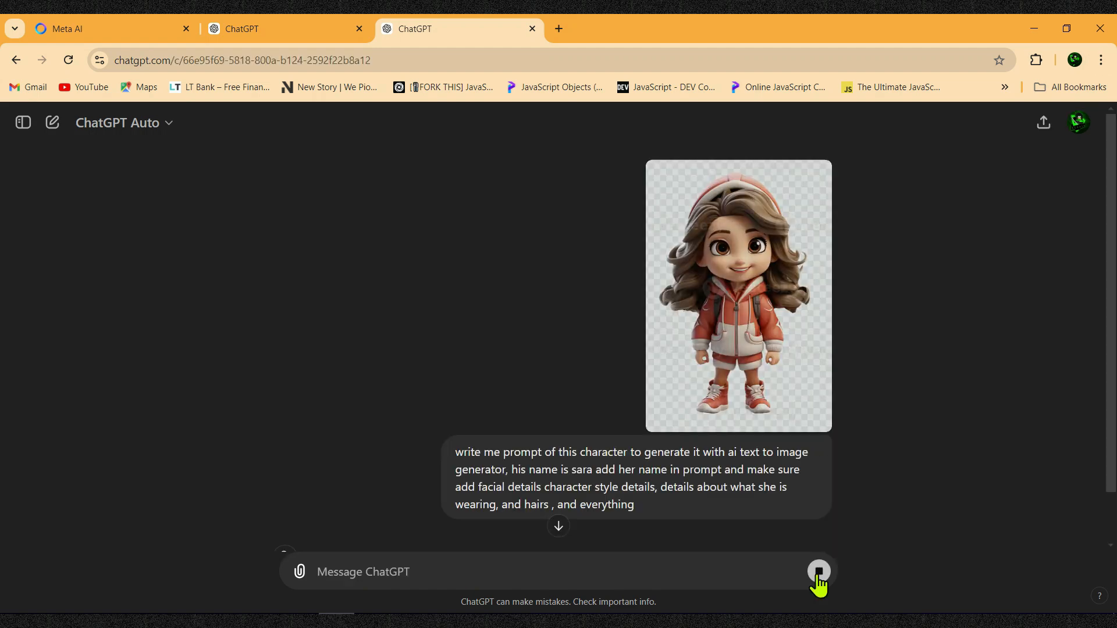
left_click(817, 571)
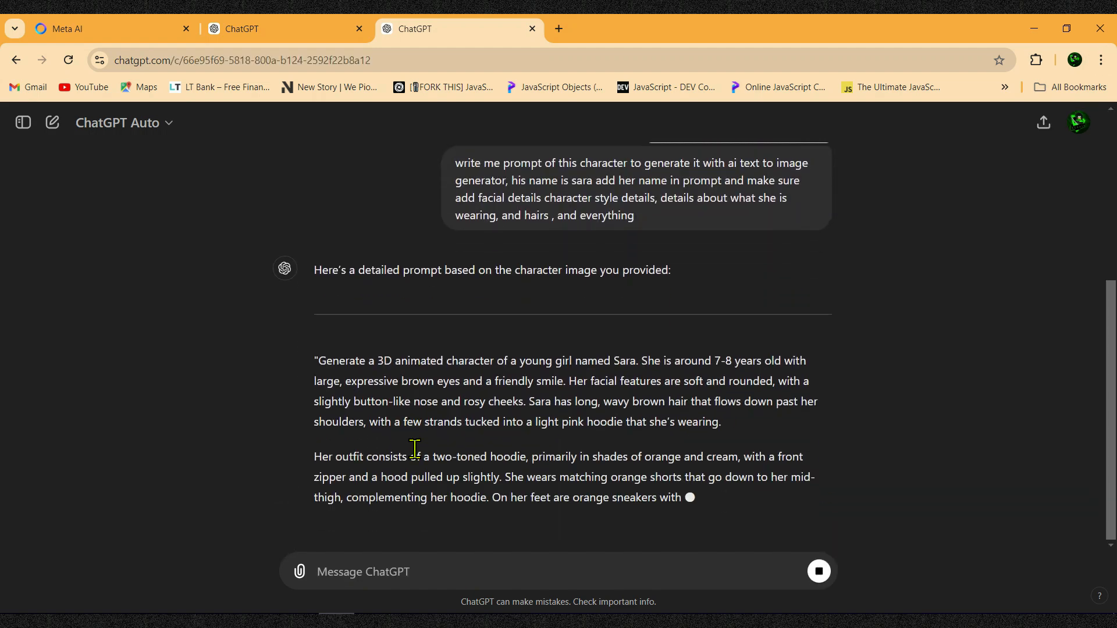
scroll("down", 3)
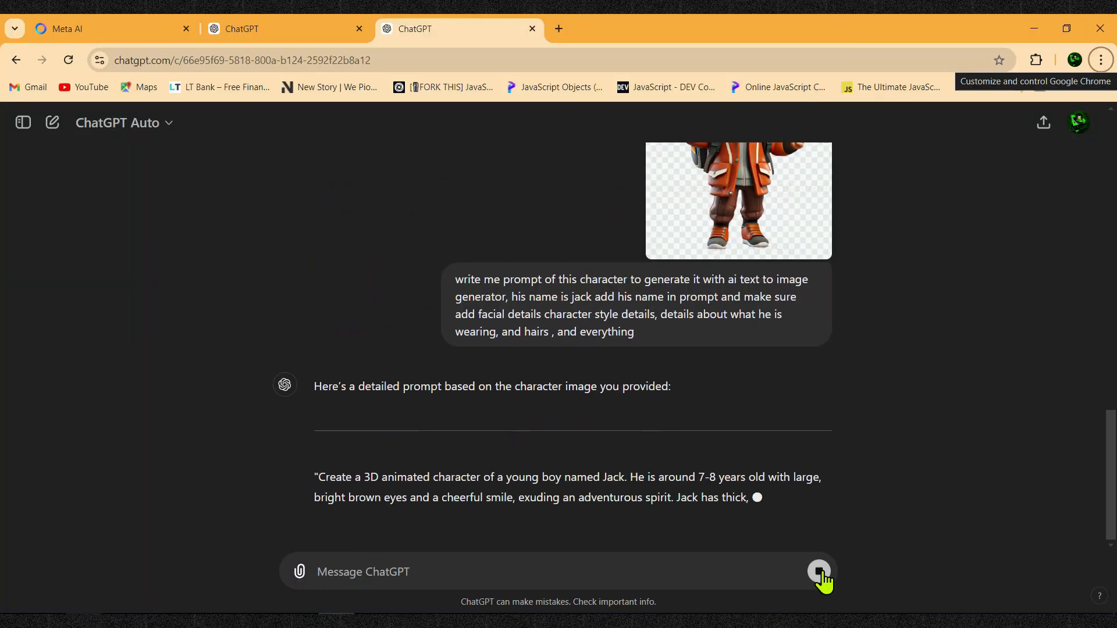
scroll("down", 3)
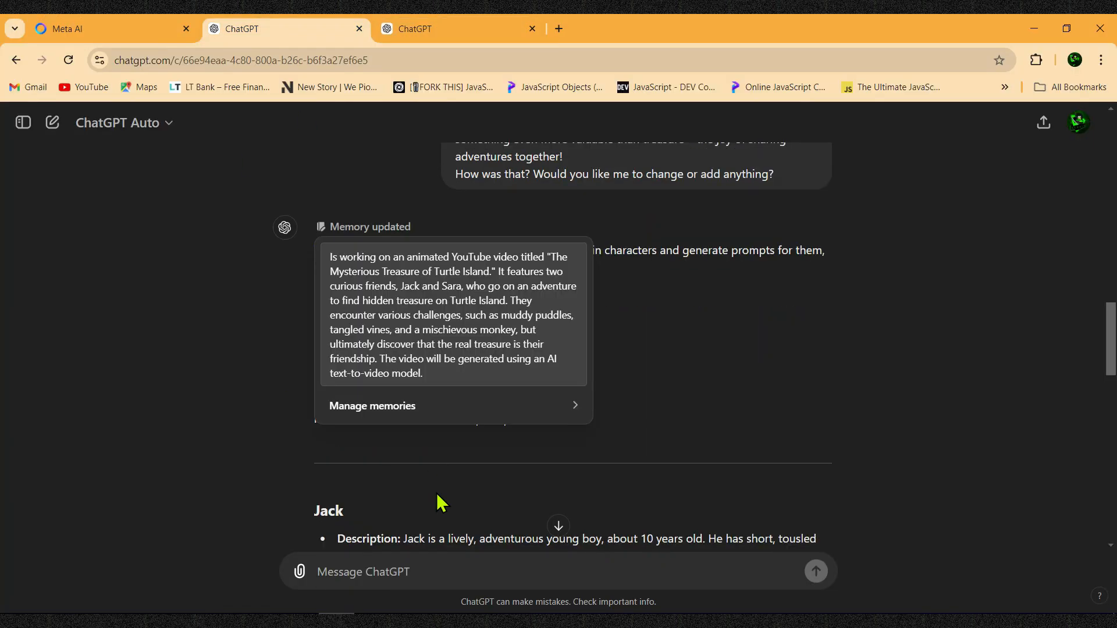
- Type 'In any scene where Jack's name appears…' and grab Jack's appearance description
type("In any scene where Jack's name appears, you will add these details to the prompt:")
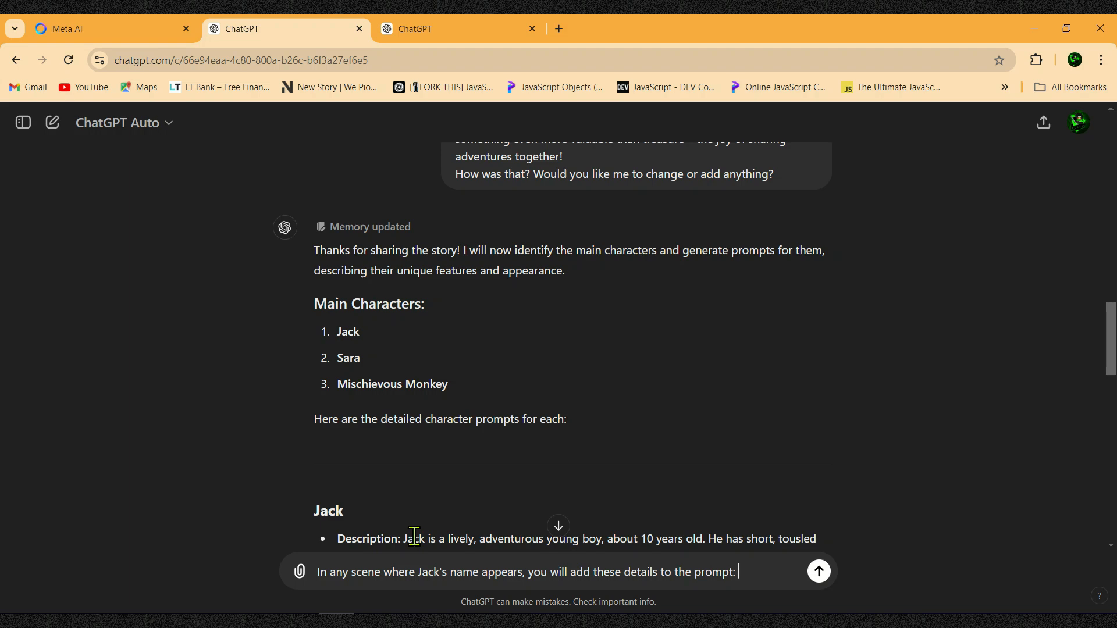
left_click(442, 28)
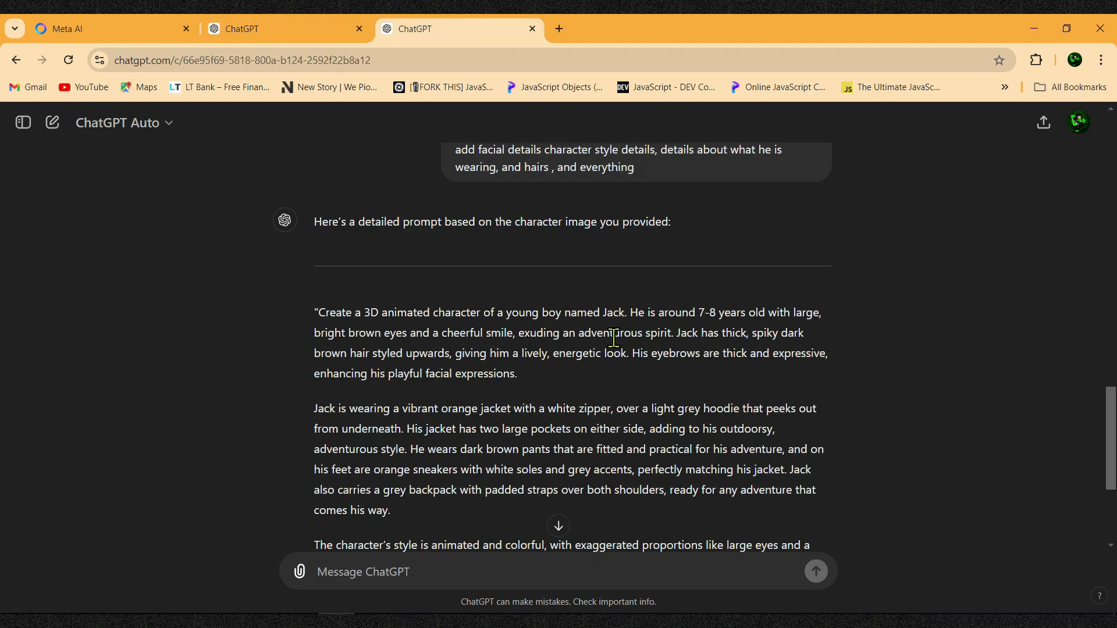
double_click(612, 312)
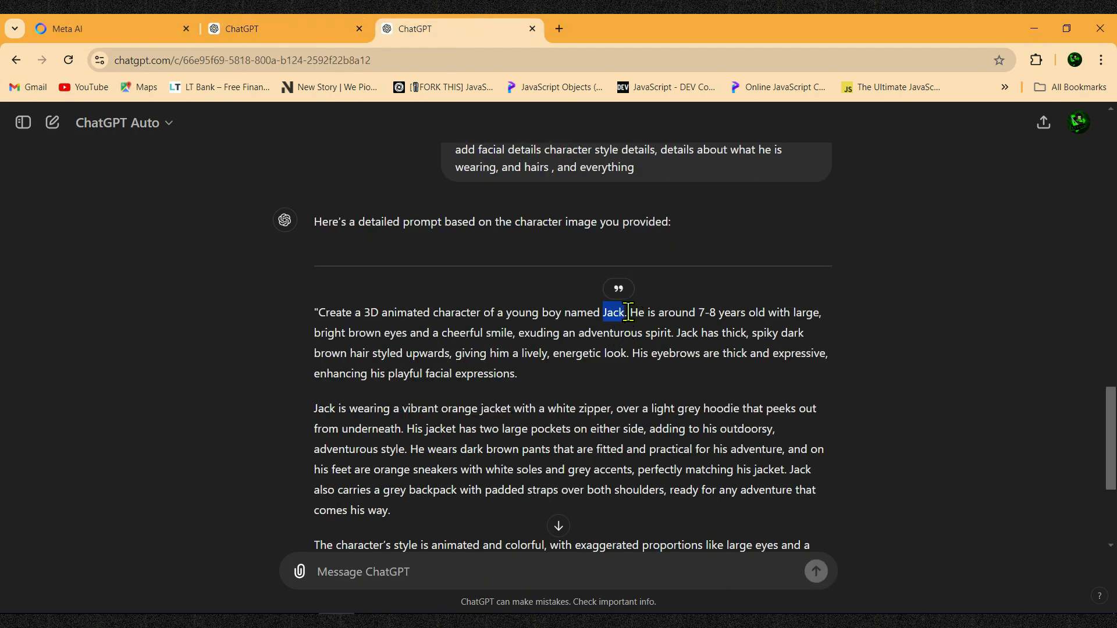
left_click_drag(604, 312, 655, 312)
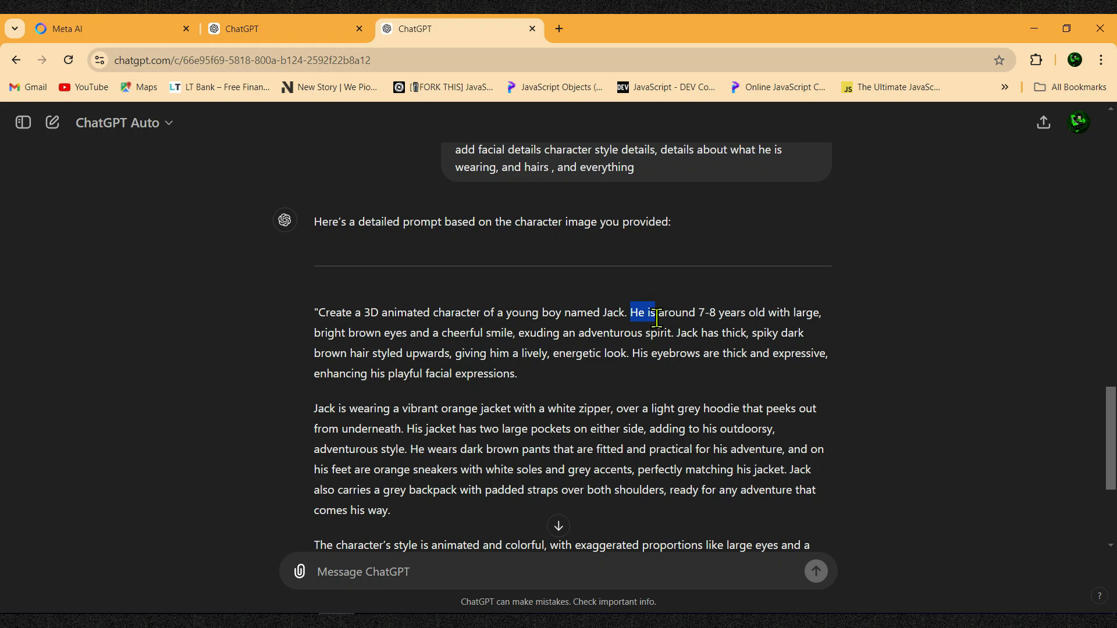
left_click_drag(629, 312, 668, 333)
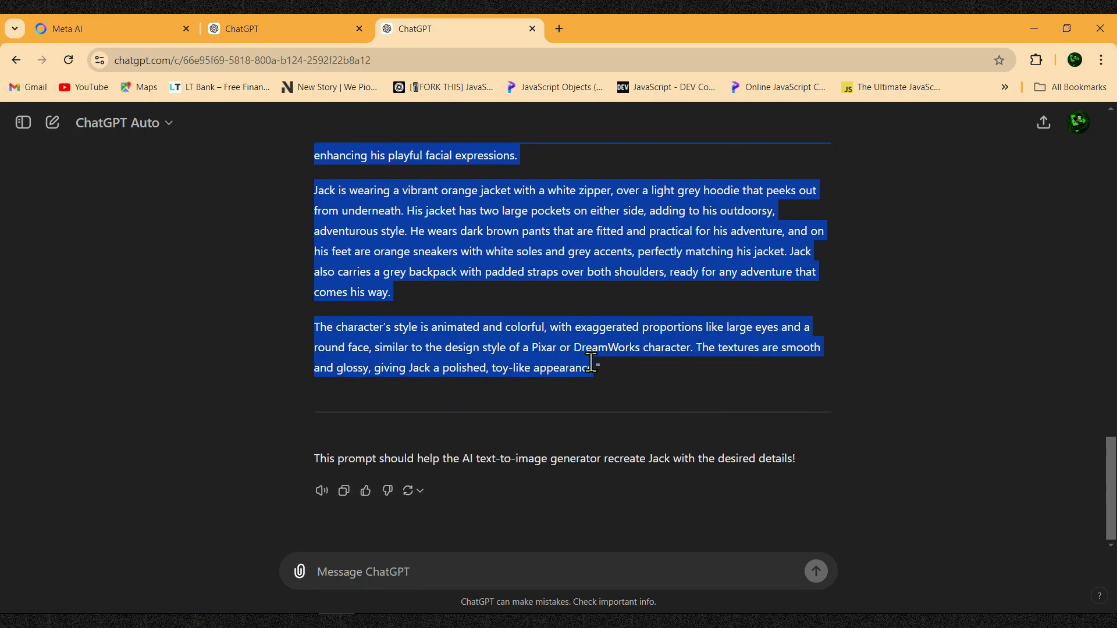
mouse_move(804, 457)
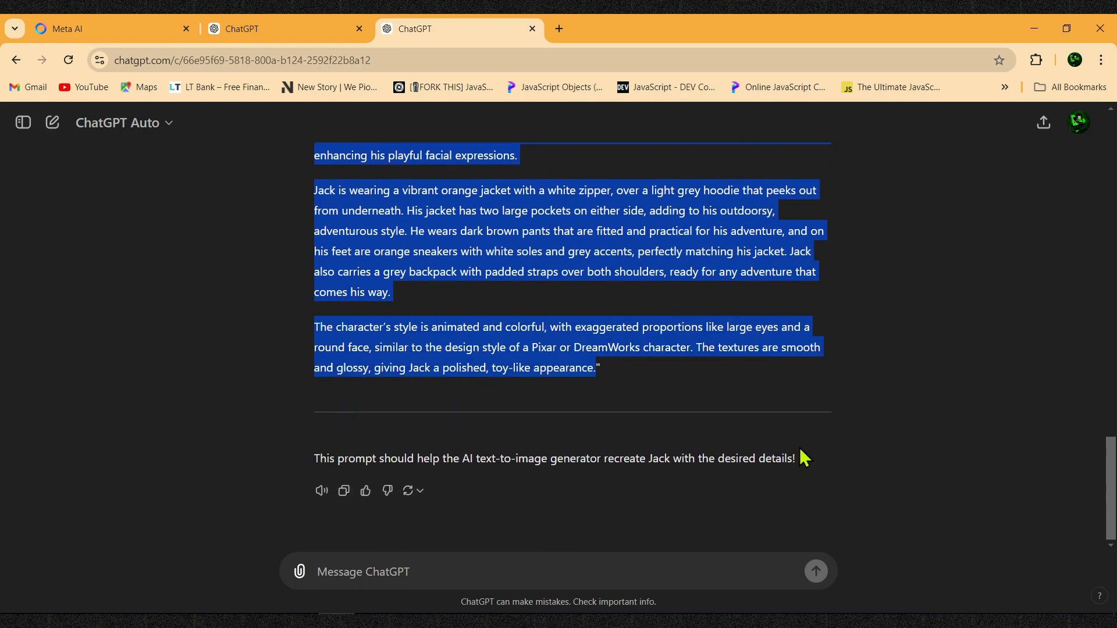
mouse_move(583, 368)
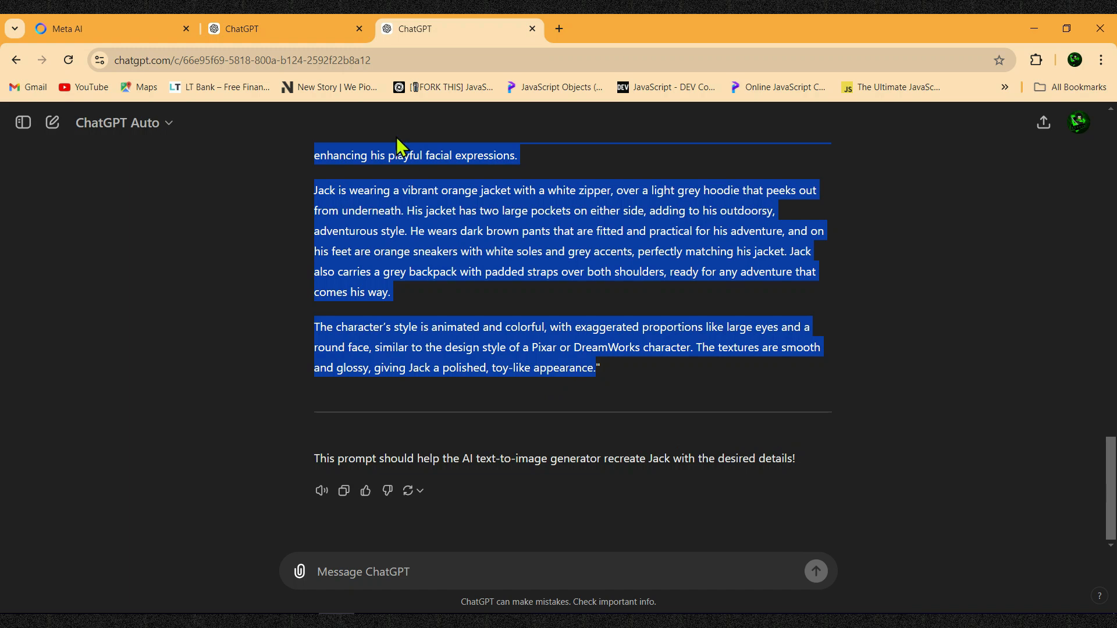
- Confirm ChatGPT saved Jack's details with the 'Memory updated' message
left_click(285, 29)
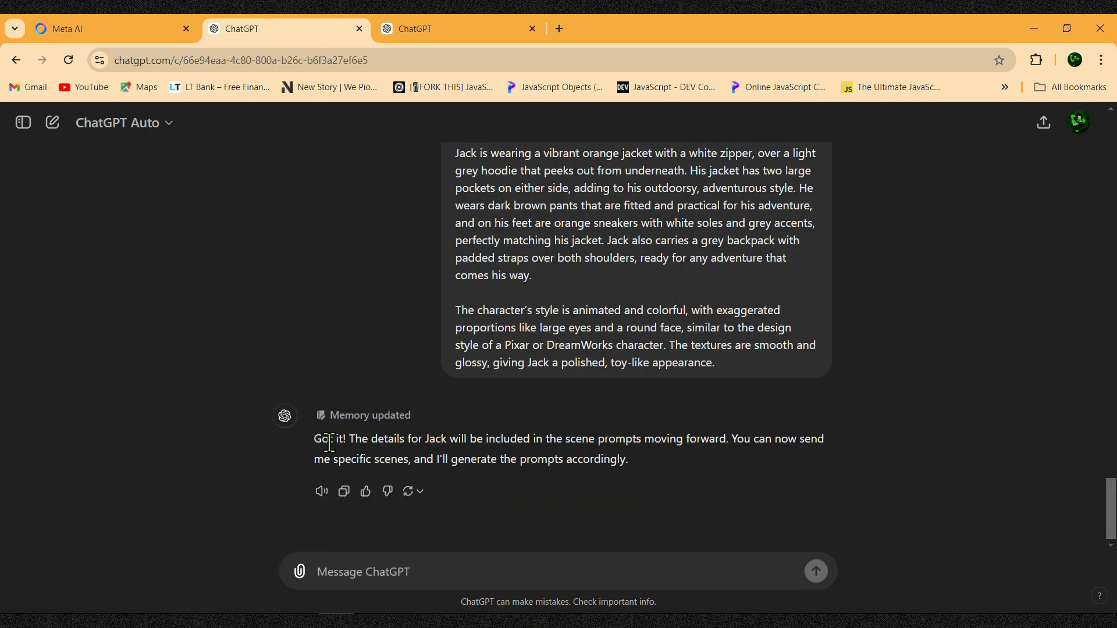
left_click_drag(314, 438, 589, 438)
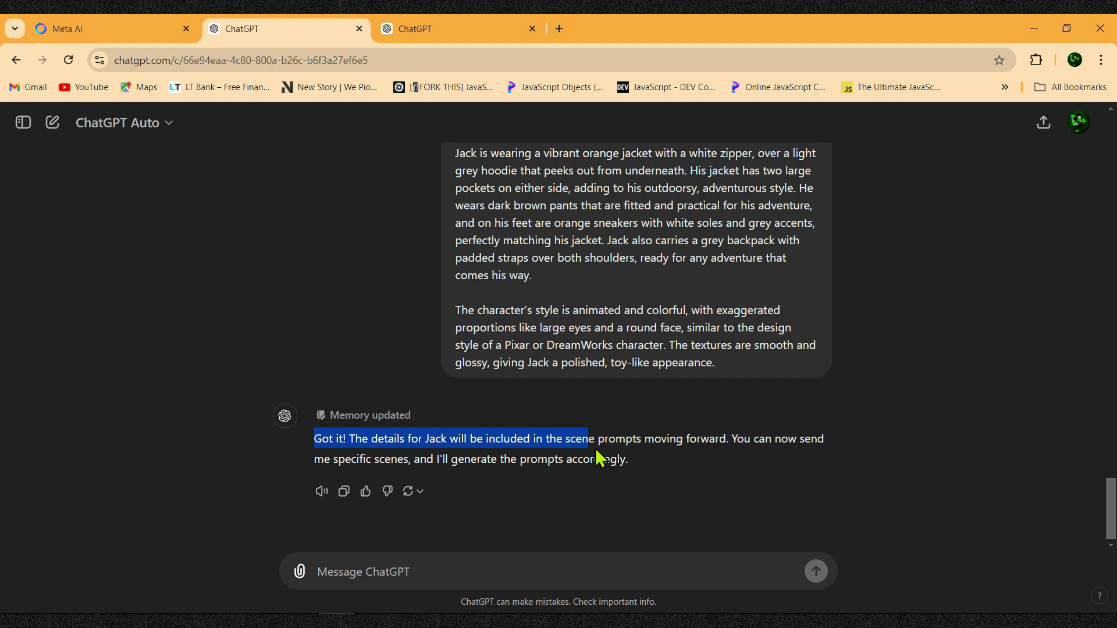
left_click_drag(584, 438, 627, 459)
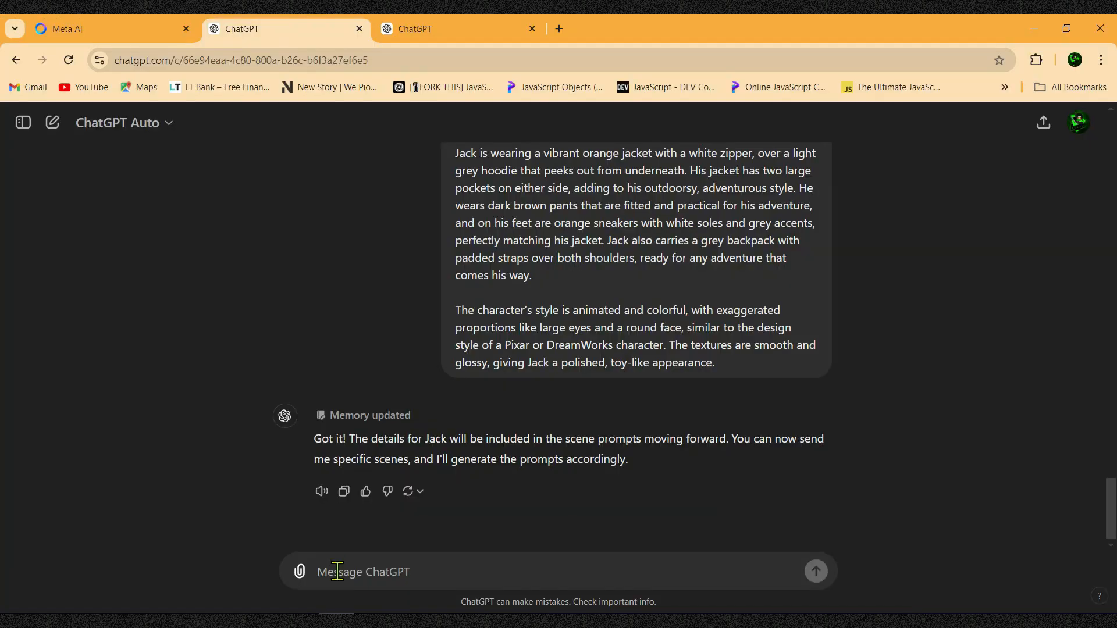
- Send 'In any scene where Sara's name appears, you will add these details…' with her description
type("In any scene where Sara's name appears, you will add these details to the prompt:")
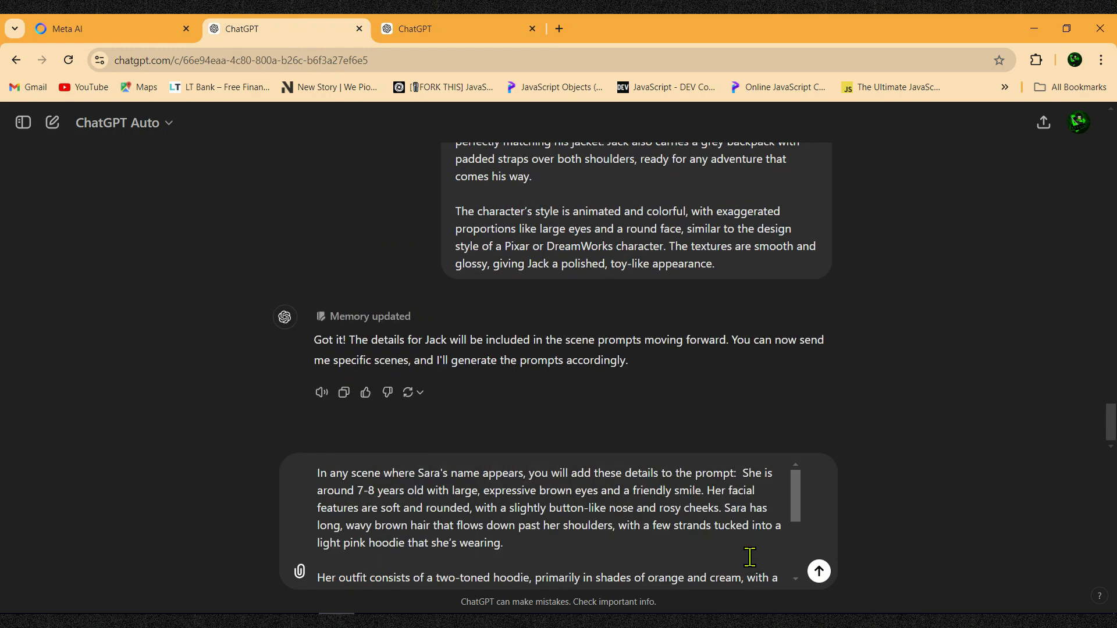
left_click(819, 571)
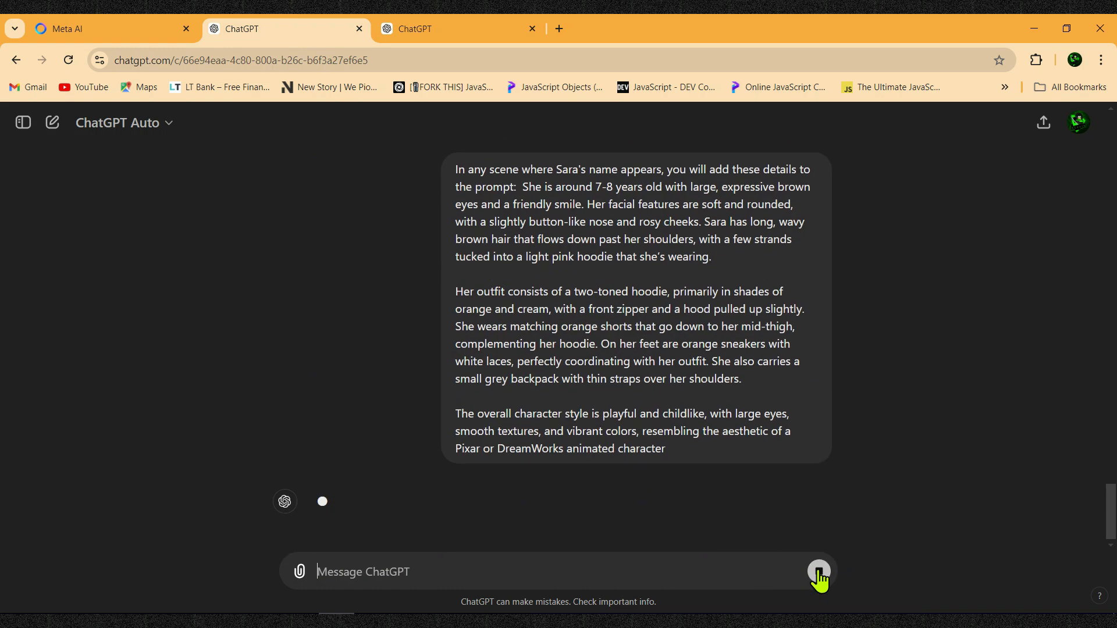
left_click(817, 571)
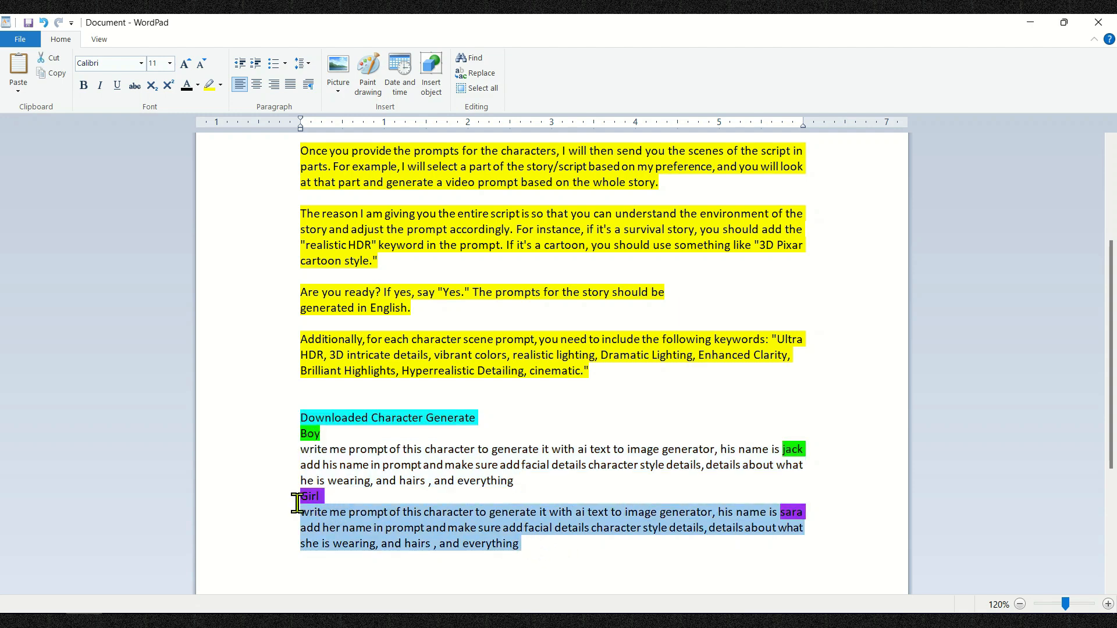
mouse_move(288, 511)
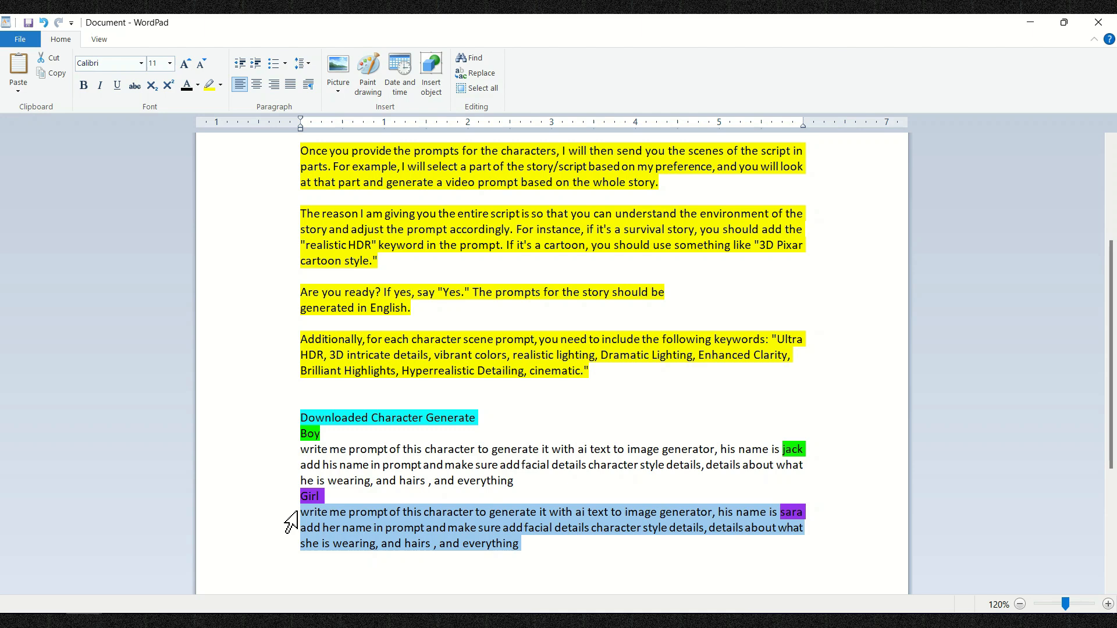
- Scroll WordPad down to the 'Second Prompt character appearnce' section
scroll("down", 3)
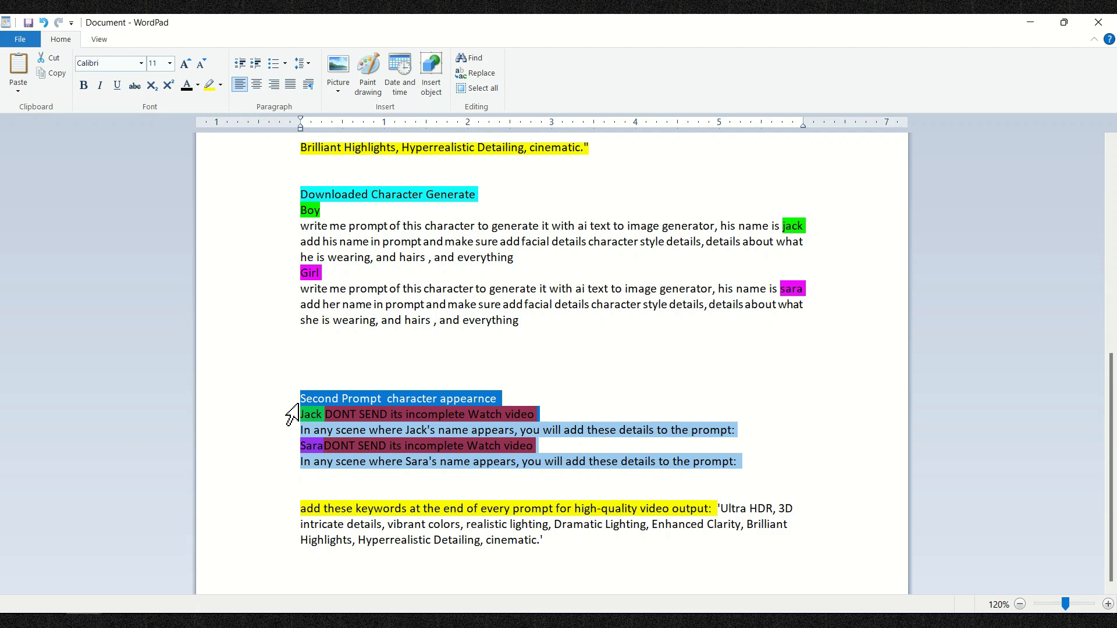
mouse_move(258, 417)
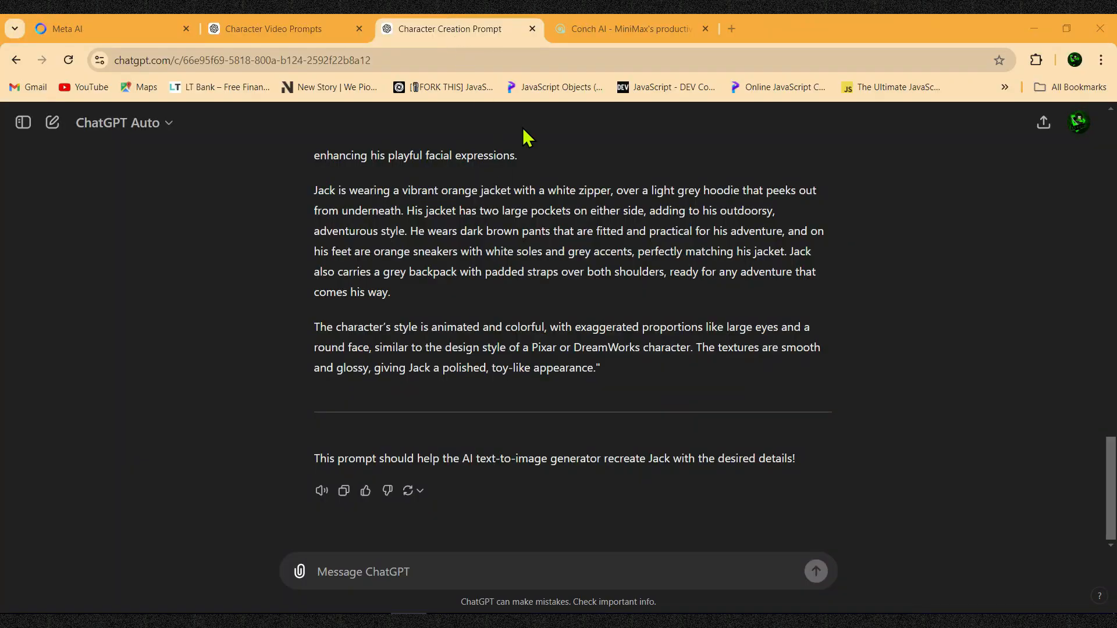
- Open Hailuo AI's video page and switch to the 'mine' tab of generated videos
left_click(627, 28)
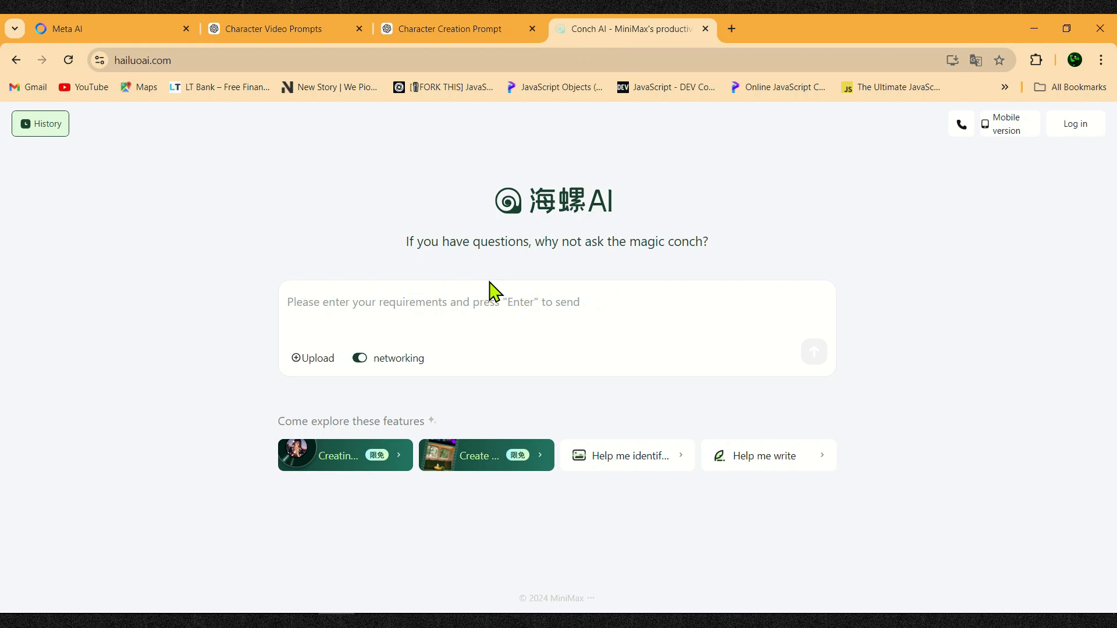
mouse_move(518, 421)
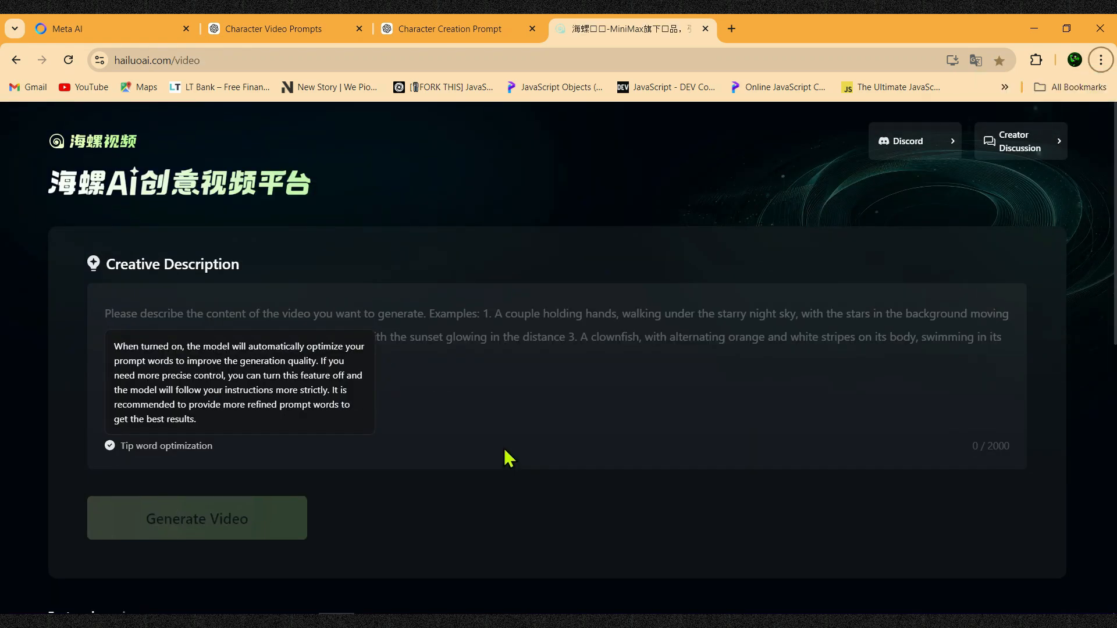
scroll("down", 3)
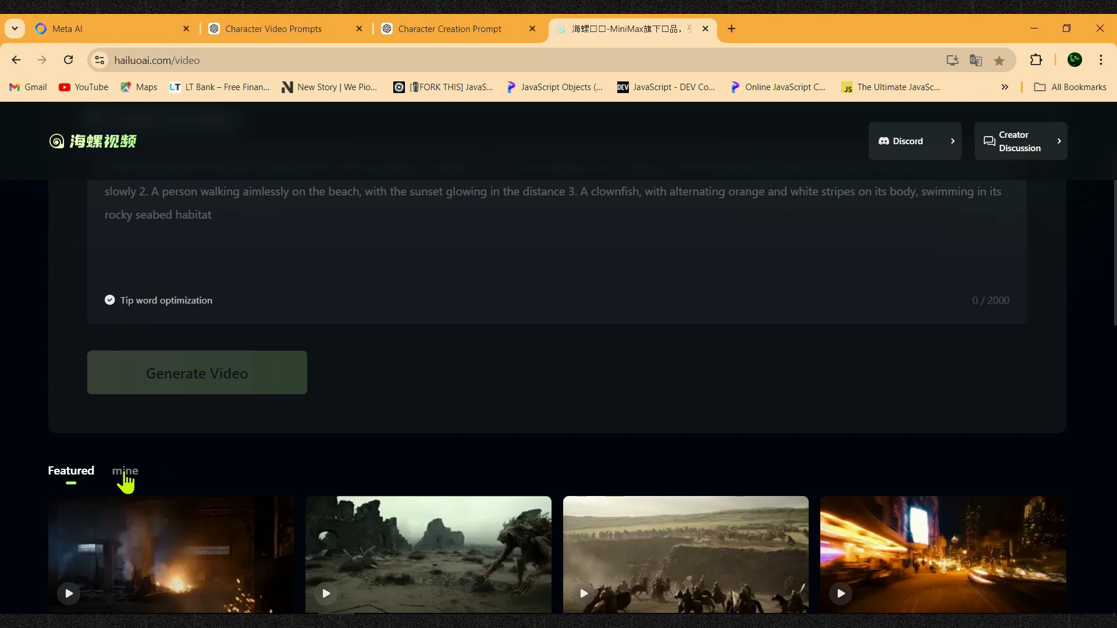
left_click(124, 470)
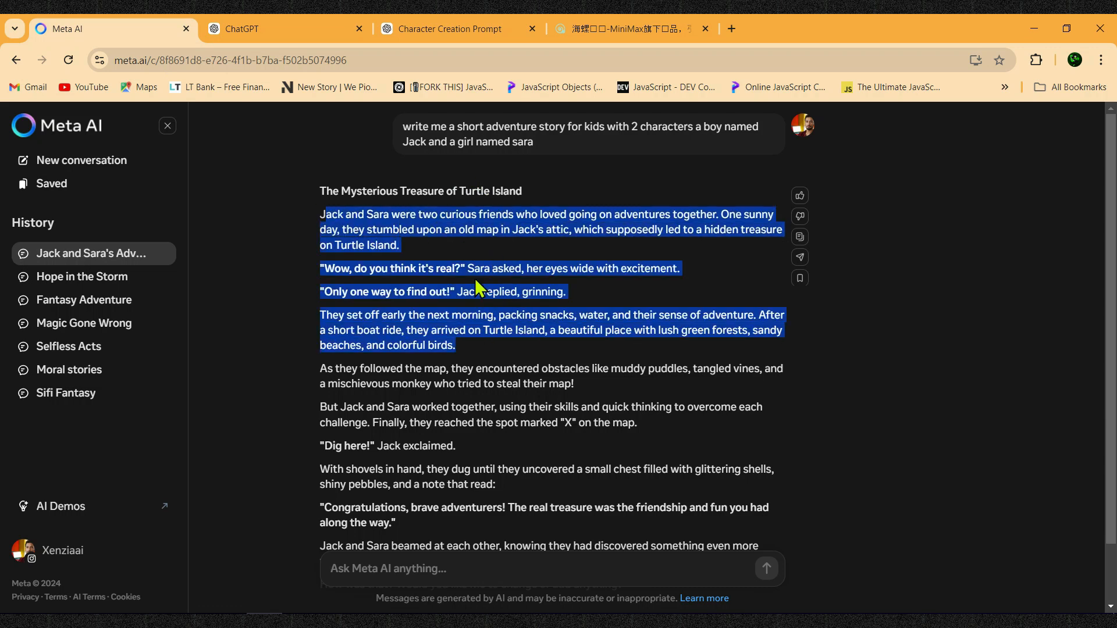
- Select the story's opening sentence about Jack and Sara's adventures in Meta AI
left_click(321, 227)
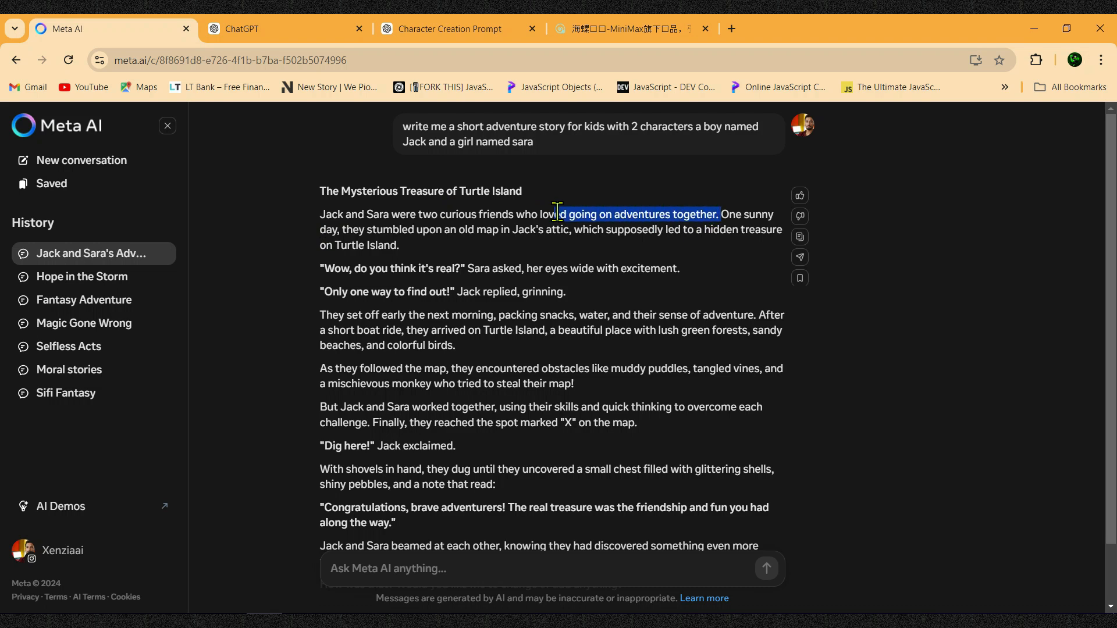
left_click_drag(559, 214, 322, 191)
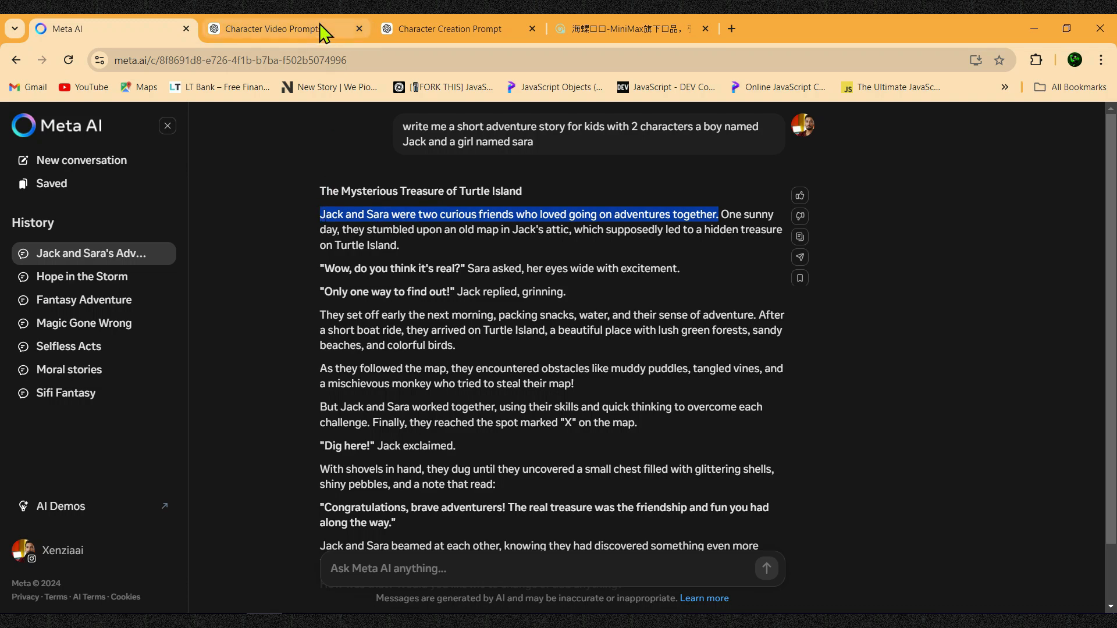
- Send 'Jack and Sara were two curious friends…' as a scene to the Character Video Prompts chat
left_click(278, 29)
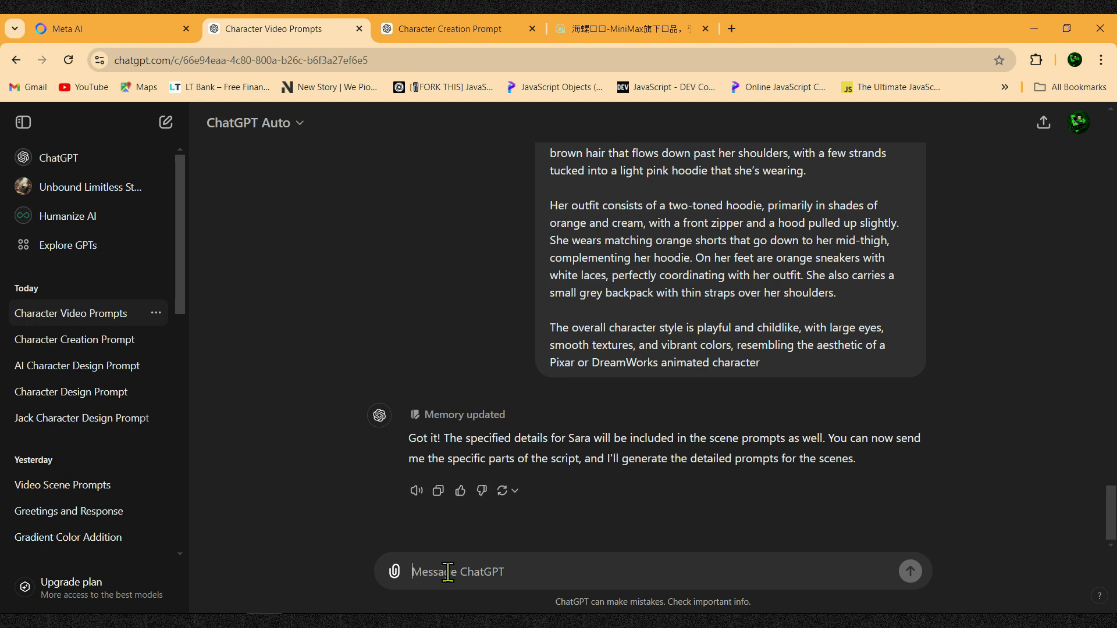
type("Jack and Sara were two curious friends who loved going on adventures together.")
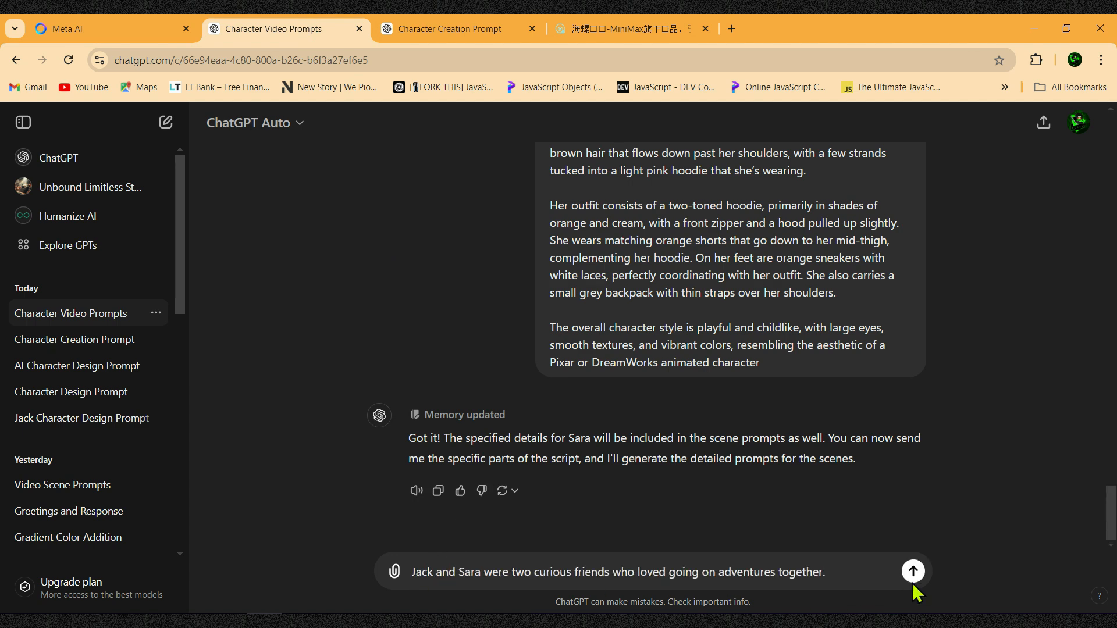
left_click(913, 570)
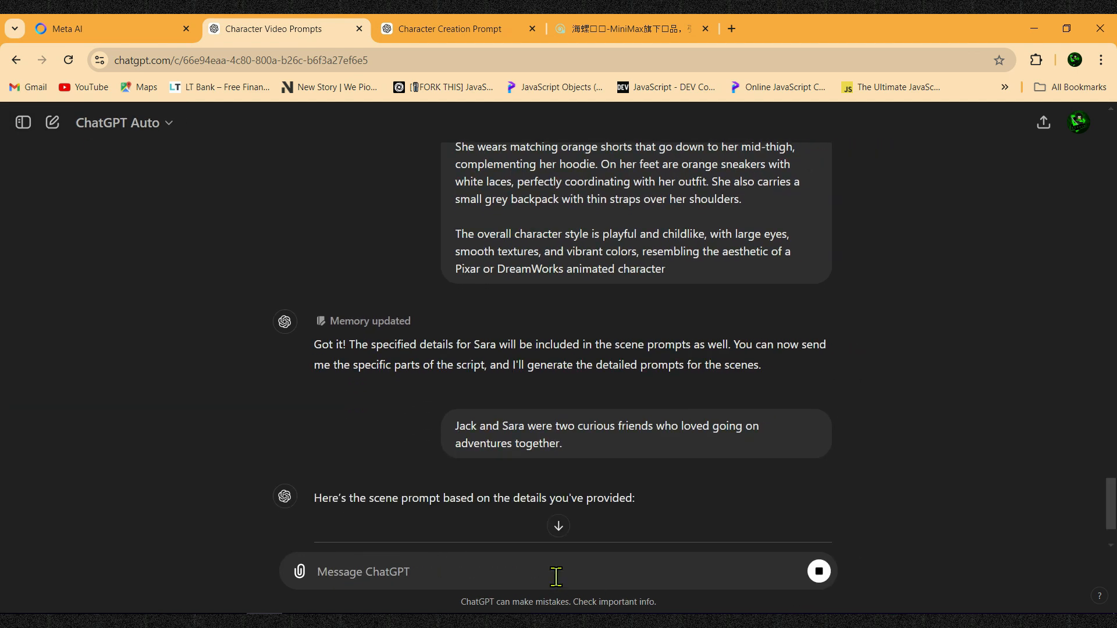
scroll("down", 3)
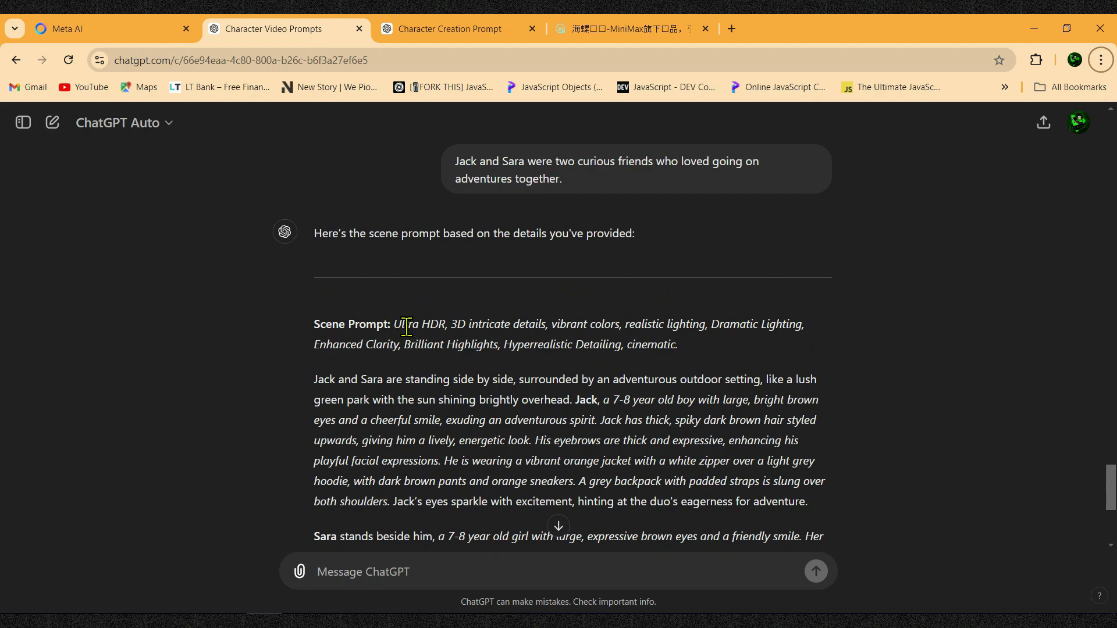
mouse_move(318, 330)
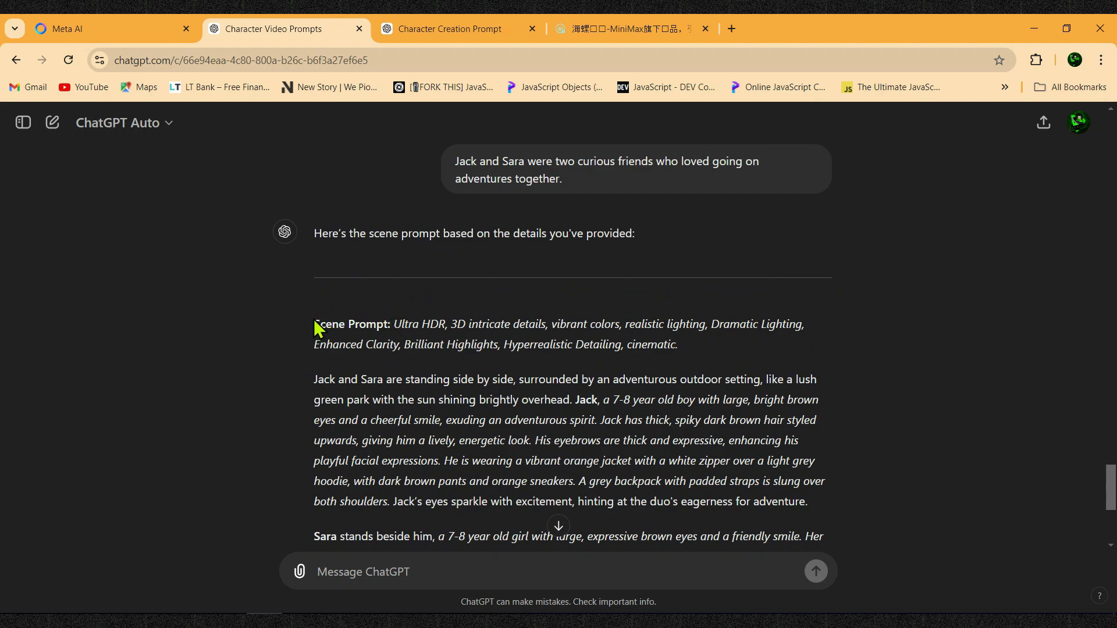
- Ask ChatGPT to place the quality keyword line at the end of the scene prompt
left_click_drag(314, 324, 677, 344)
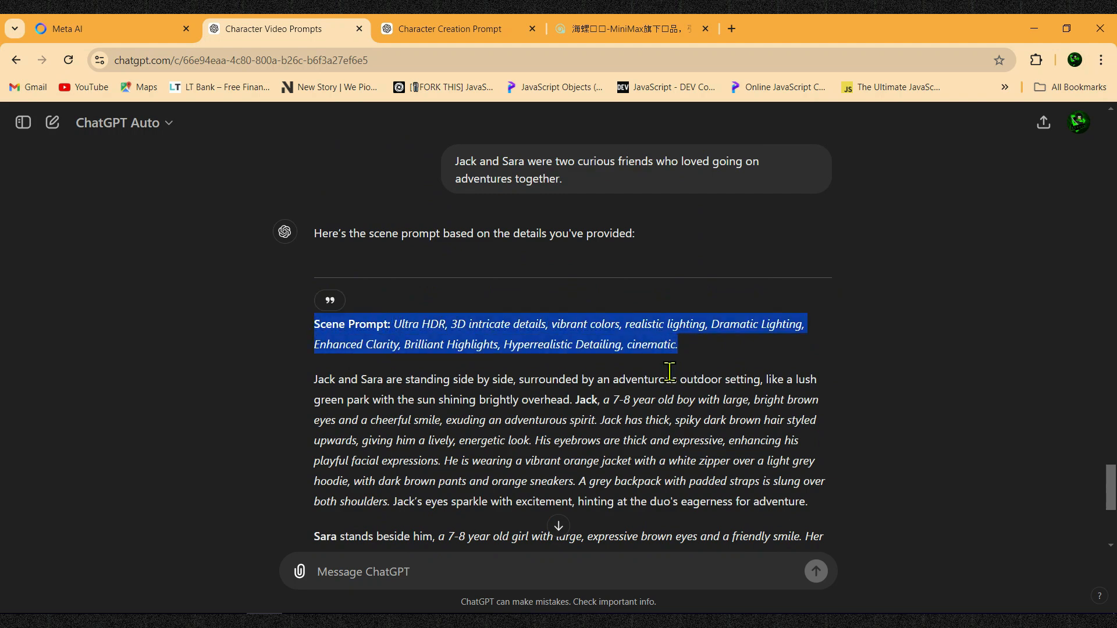
type("add this")
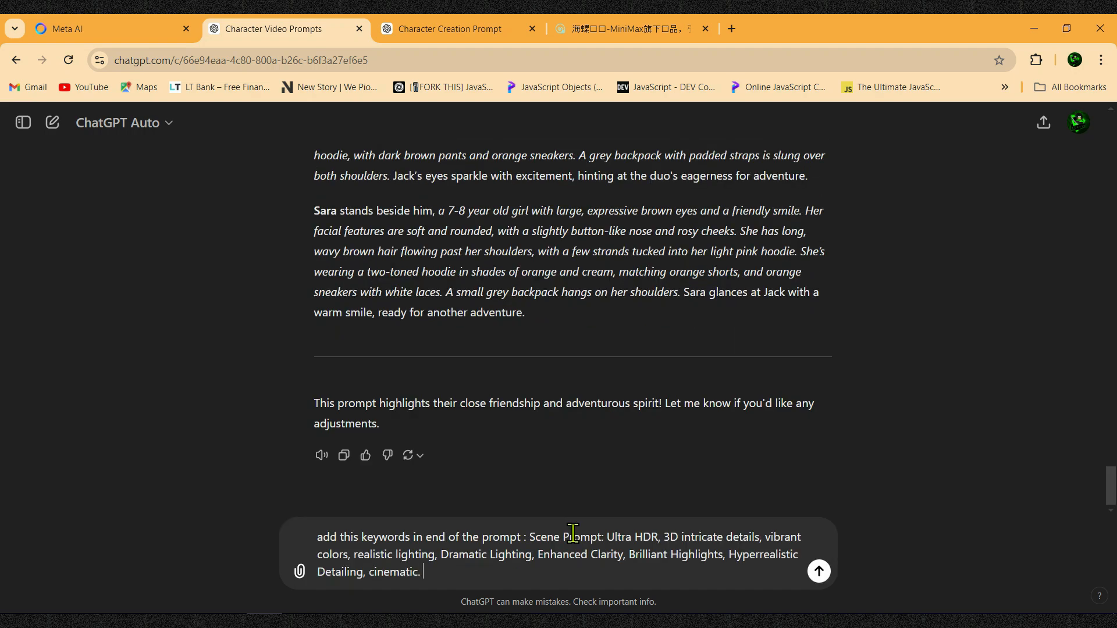
left_click(818, 571)
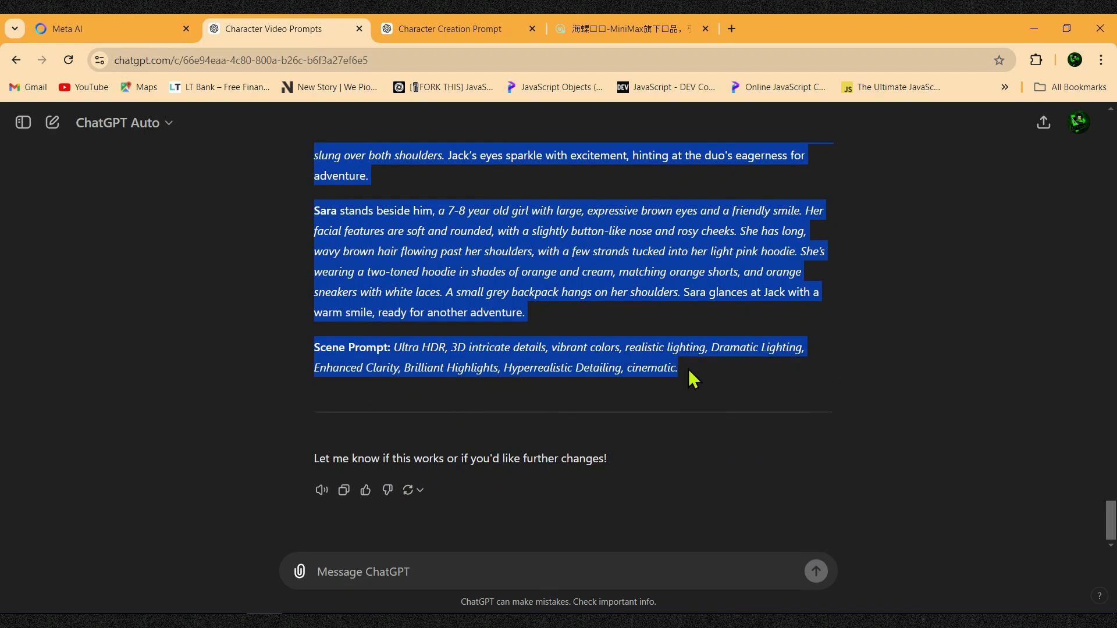
left_click(627, 28)
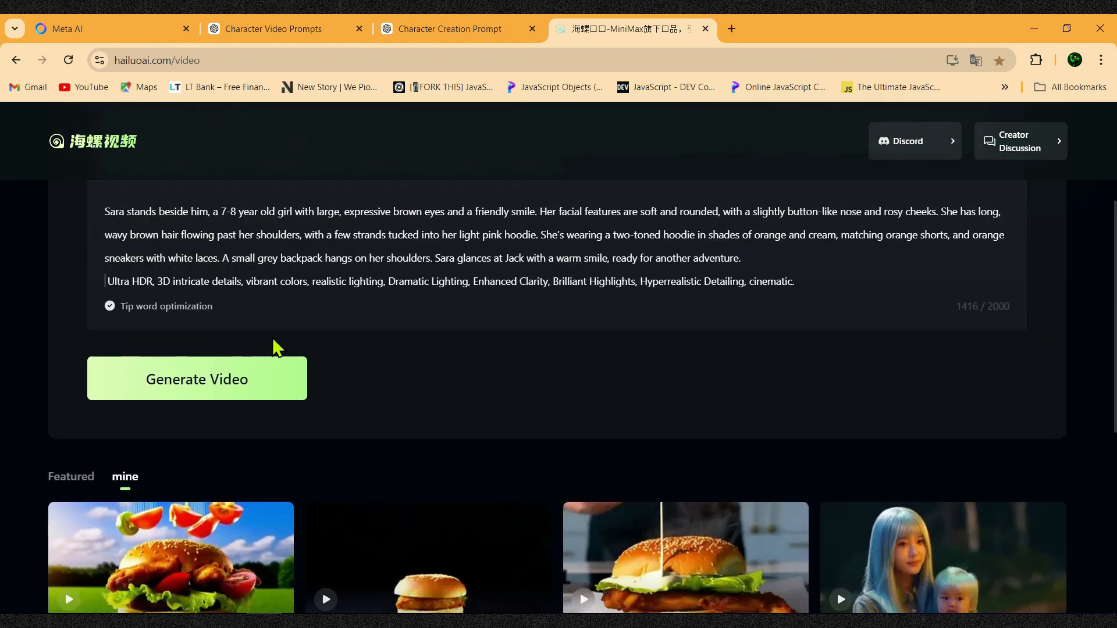
mouse_move(108, 306)
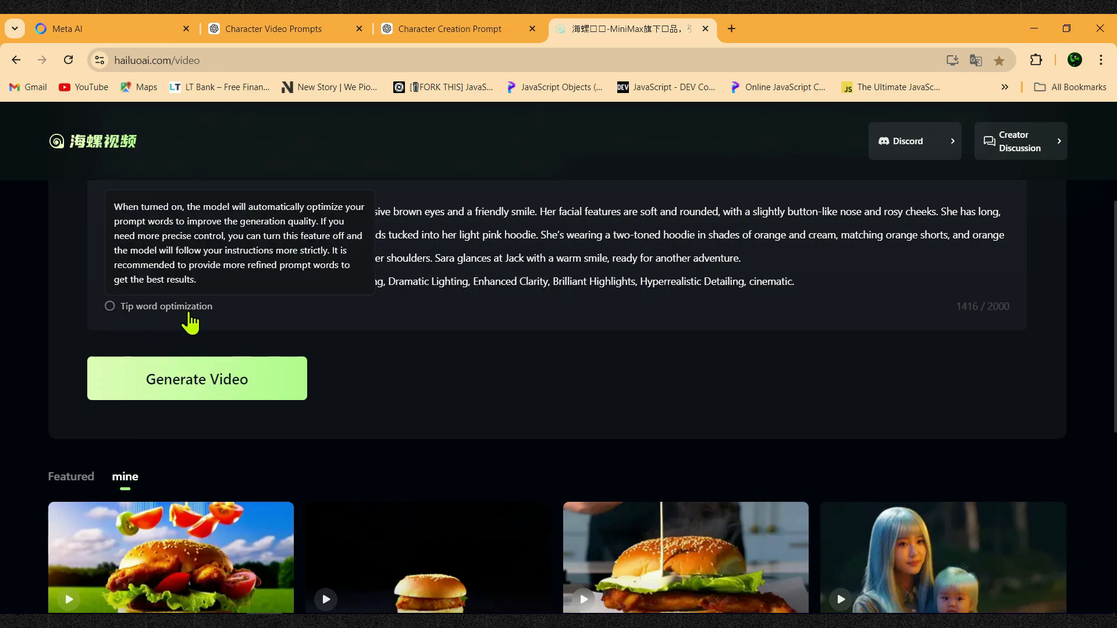
mouse_move(283, 325)
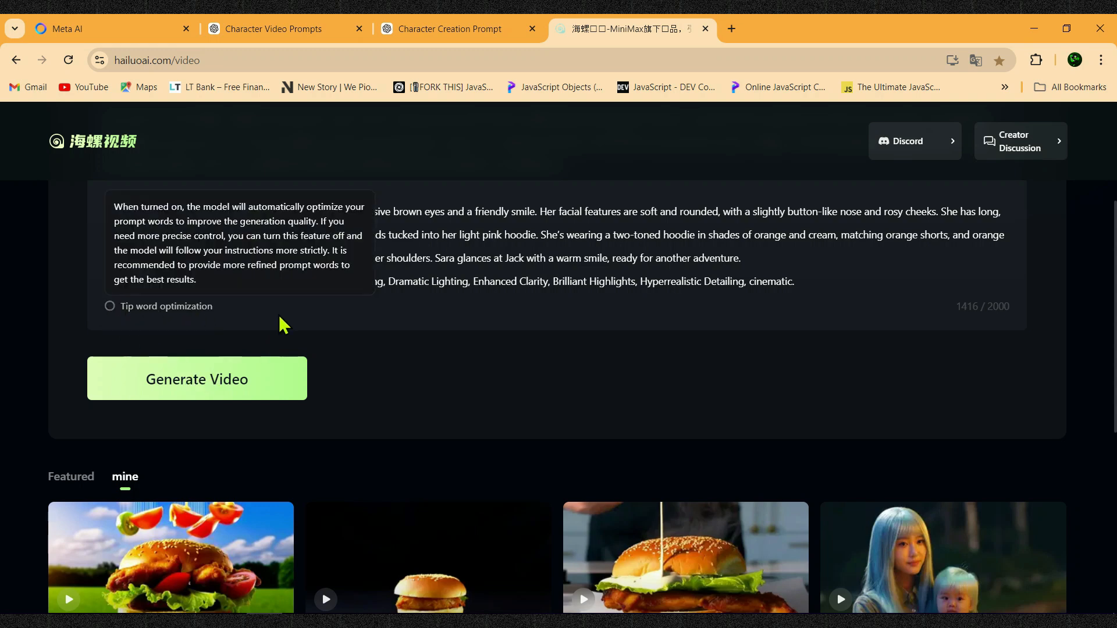
- Generate the first Jack and Sara scene video with tip word optimization off
left_click(196, 378)
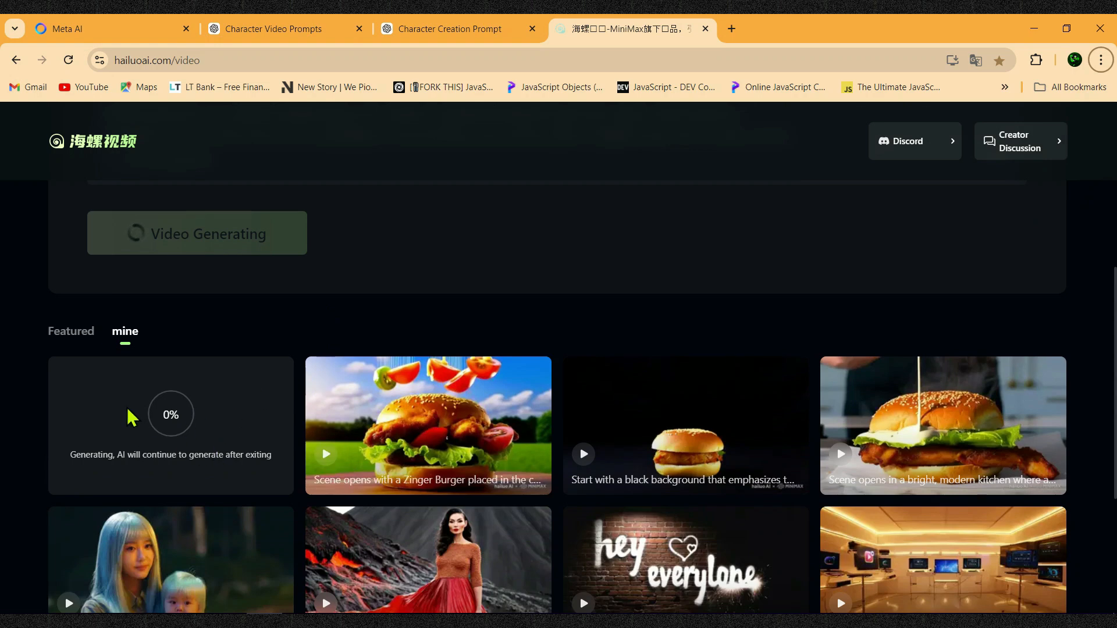
mouse_move(203, 442)
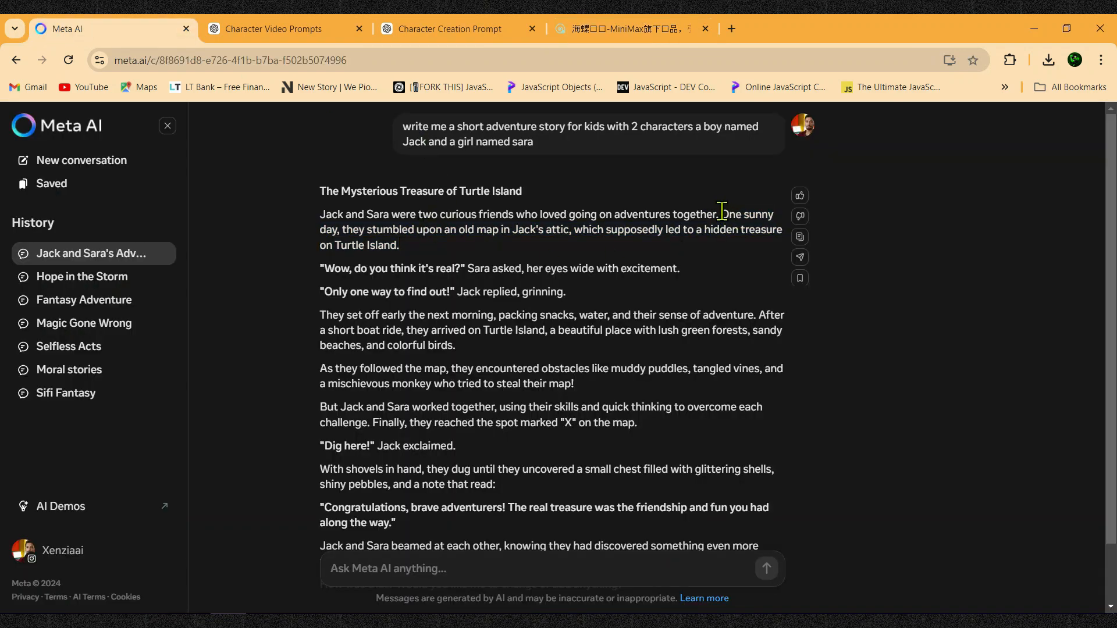
- Copy the story sentence about finding an old map in Jack's attic
left_click_drag(721, 213, 399, 245)
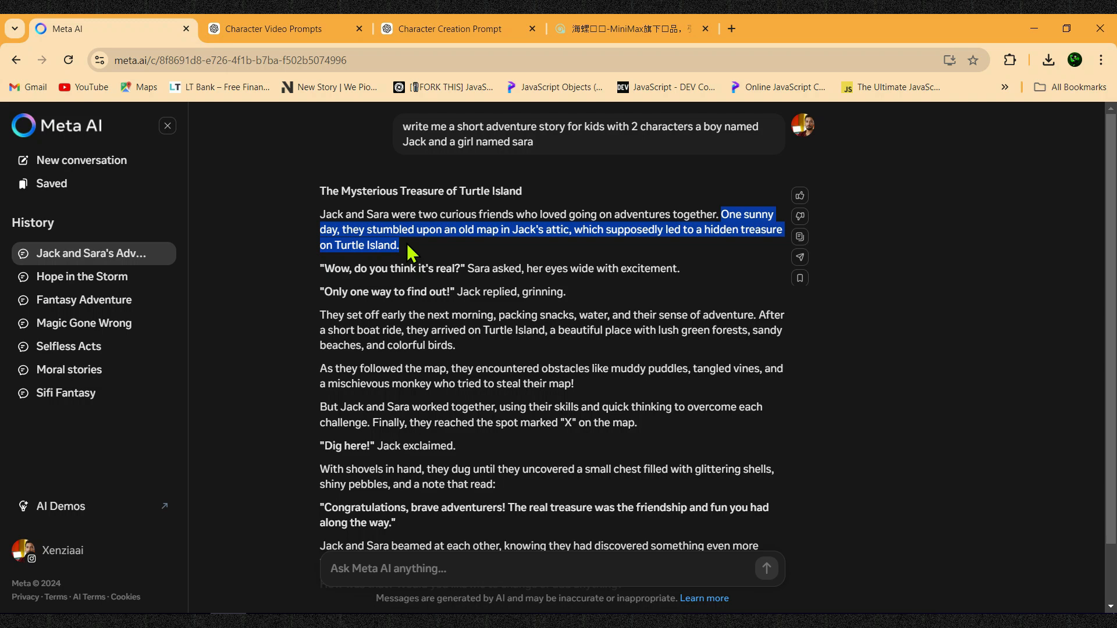
left_click(280, 28)
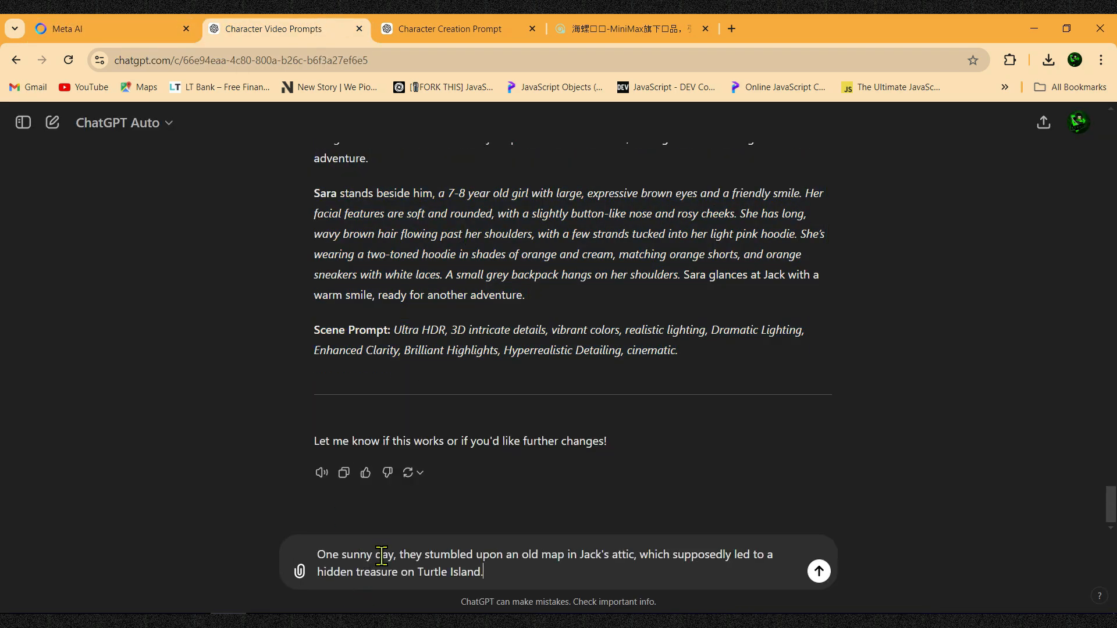
- Send the attic map sentence to ChatGPT for a treasure-map discovery scene prompt
left_click(818, 570)
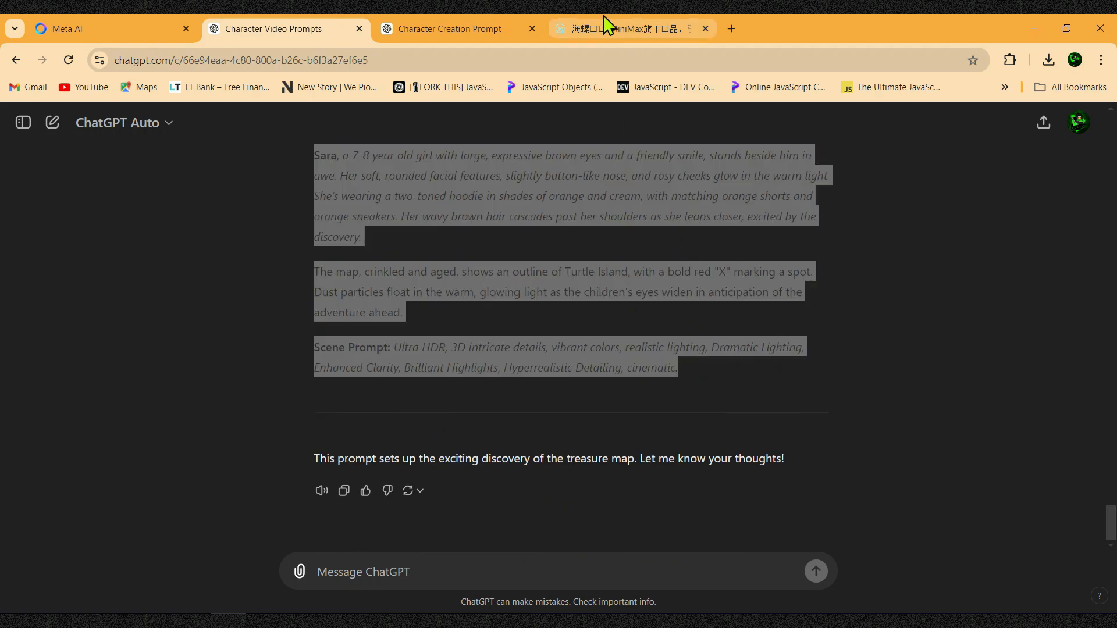
left_click(627, 29)
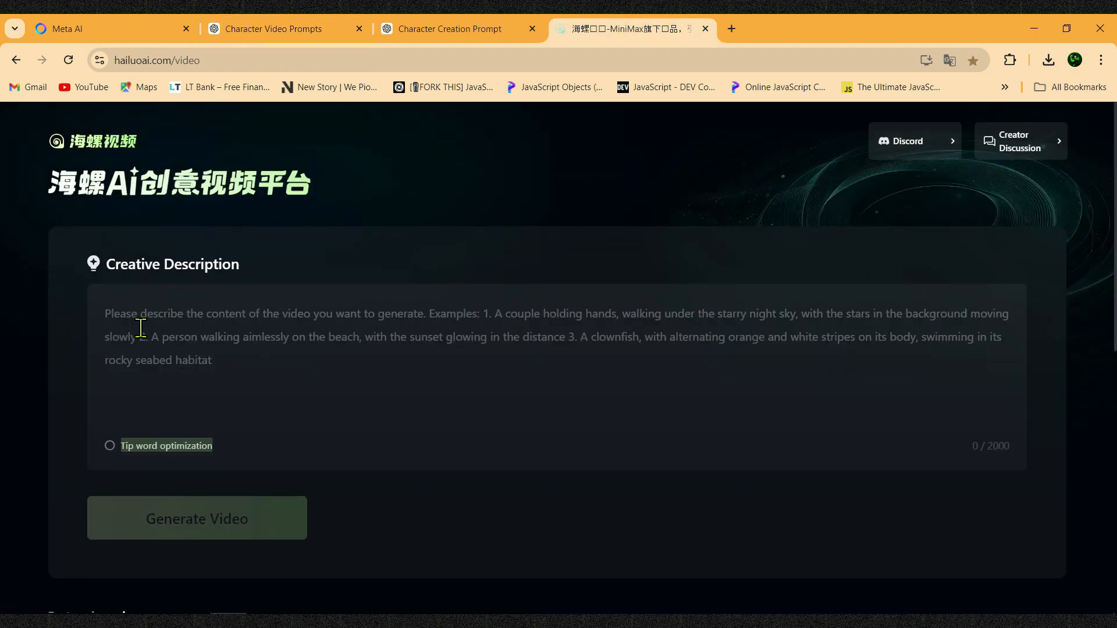
- Paste the cozy attic scene prompt and generate the map discovery video
type("Inside a cozy attic filled with old, dusty treasures...")
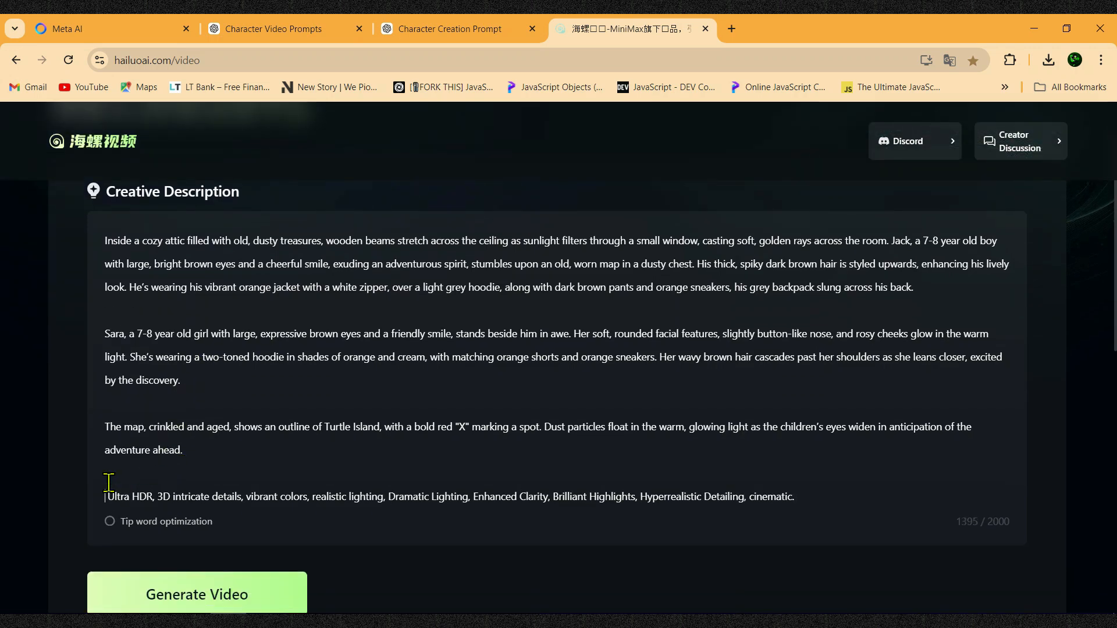
left_click(196, 594)
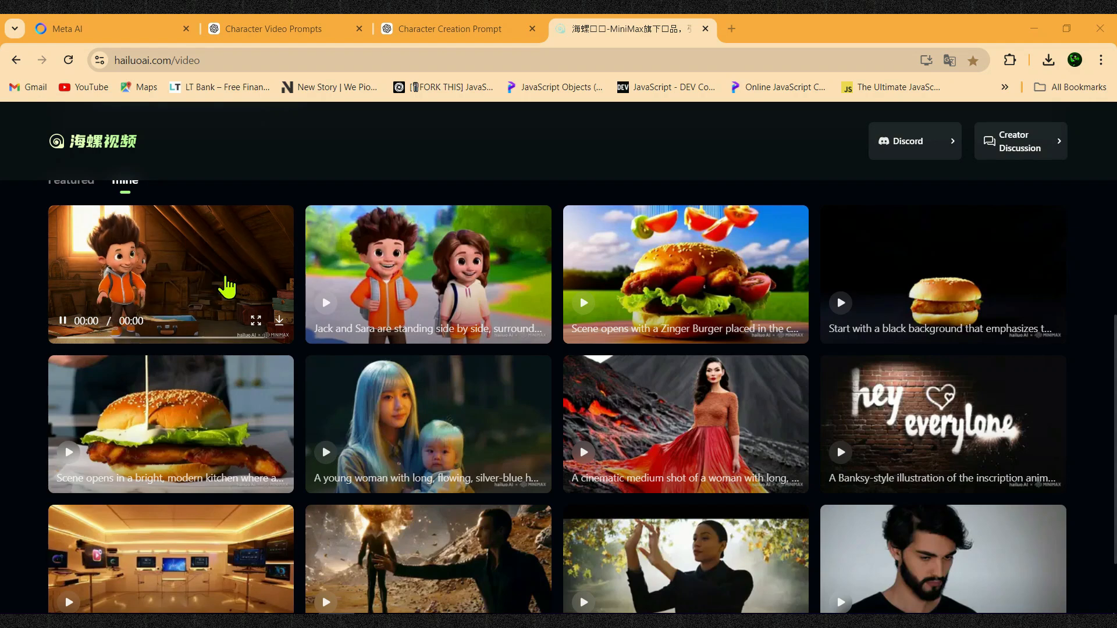
left_click(171, 274)
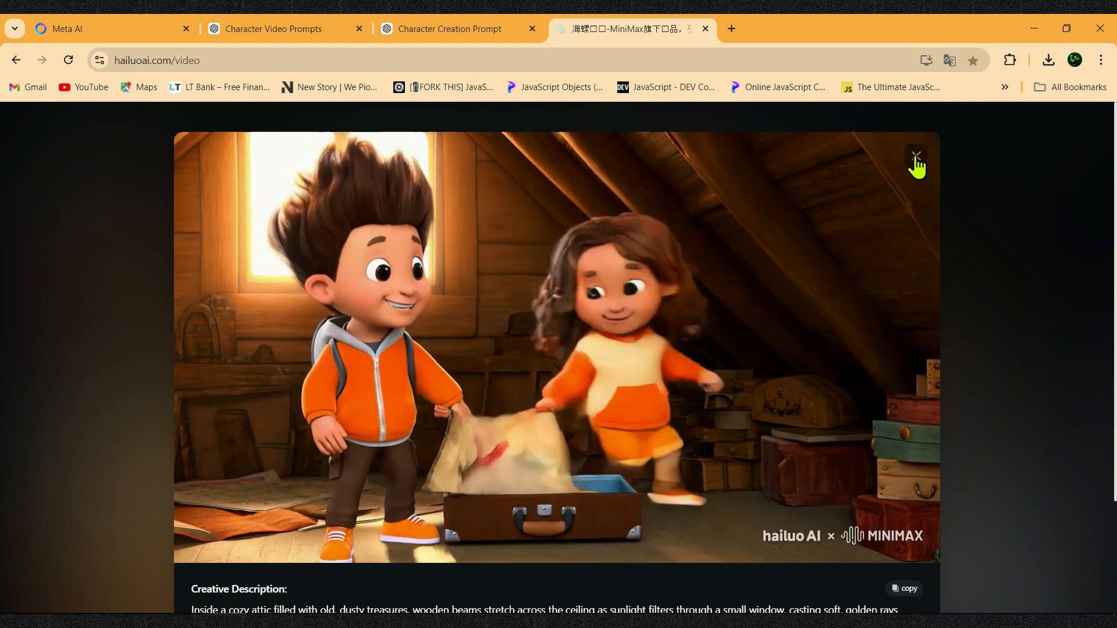
left_click(916, 157)
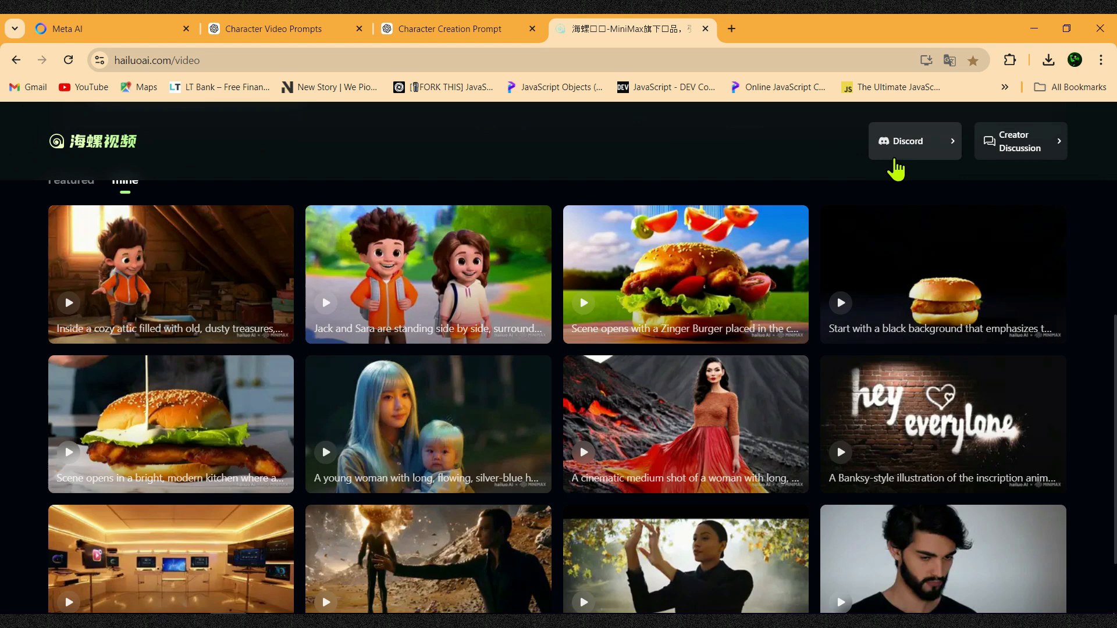
mouse_move(894, 173)
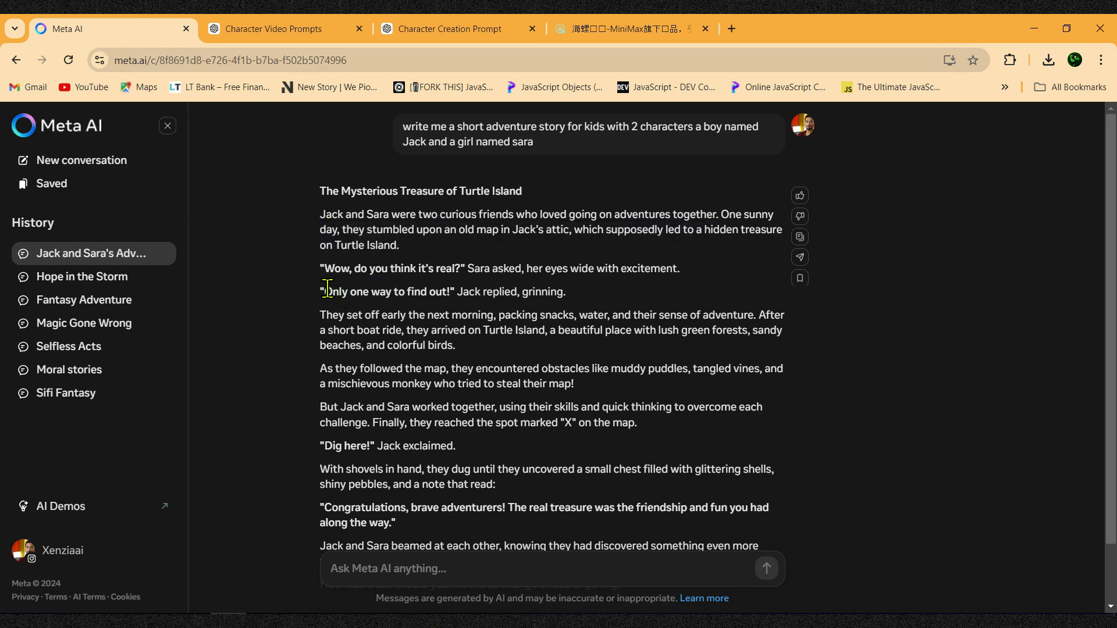
- Select and copy the sentence about setting off early with snacks and water
left_click_drag(320, 314, 476, 315)
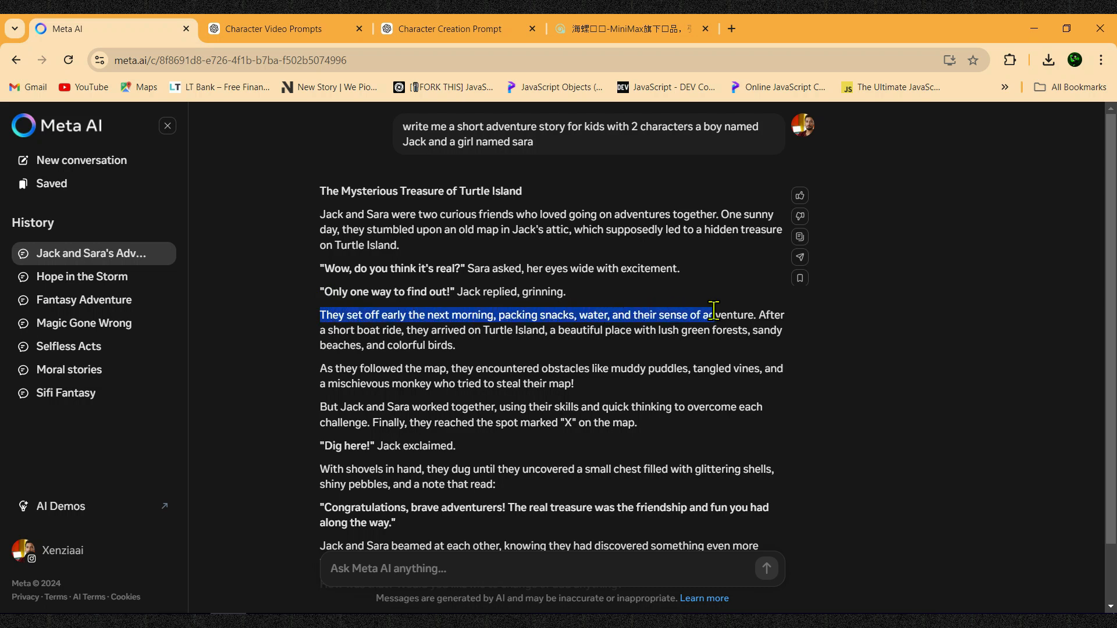
left_click_drag(713, 315, 754, 314)
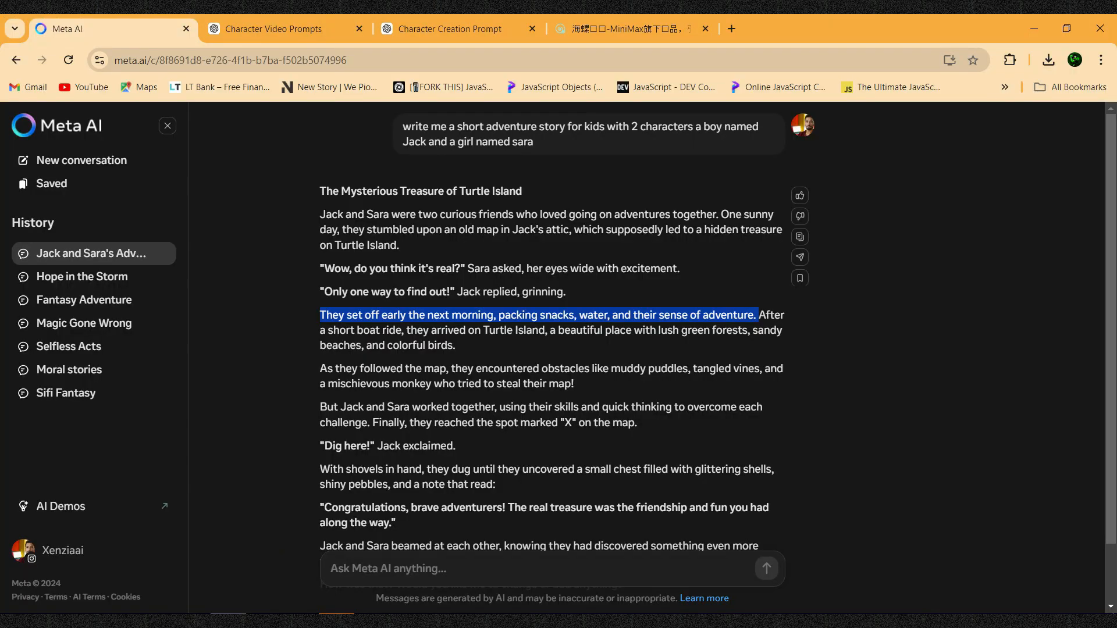
left_click(278, 29)
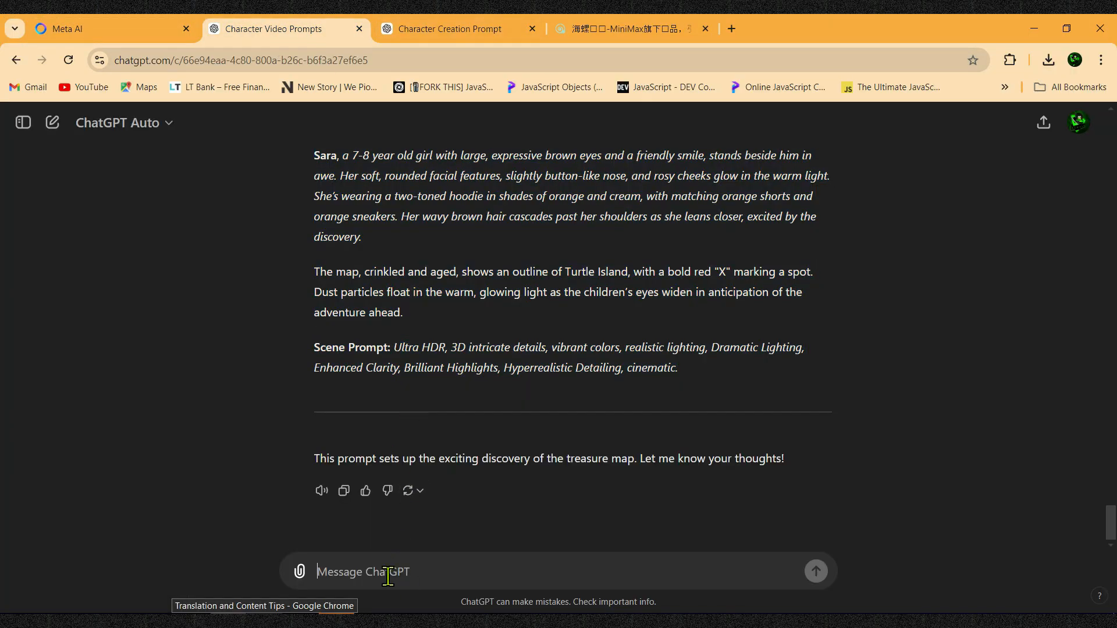
- Make ChatGPT give Jack brown cargo pants, green T-shirt, utility vest and hiking boots
type("Jack's outfit will be the new one. So, in every prompt, make sure to swap out the old outfit with the new one: \"  \"")
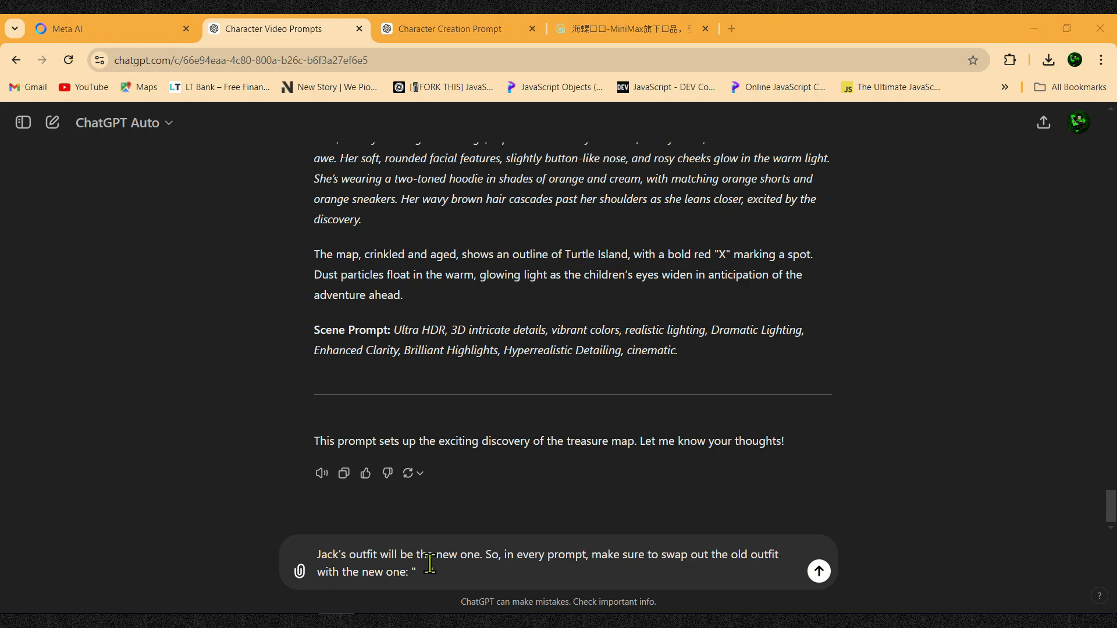
type("\"")
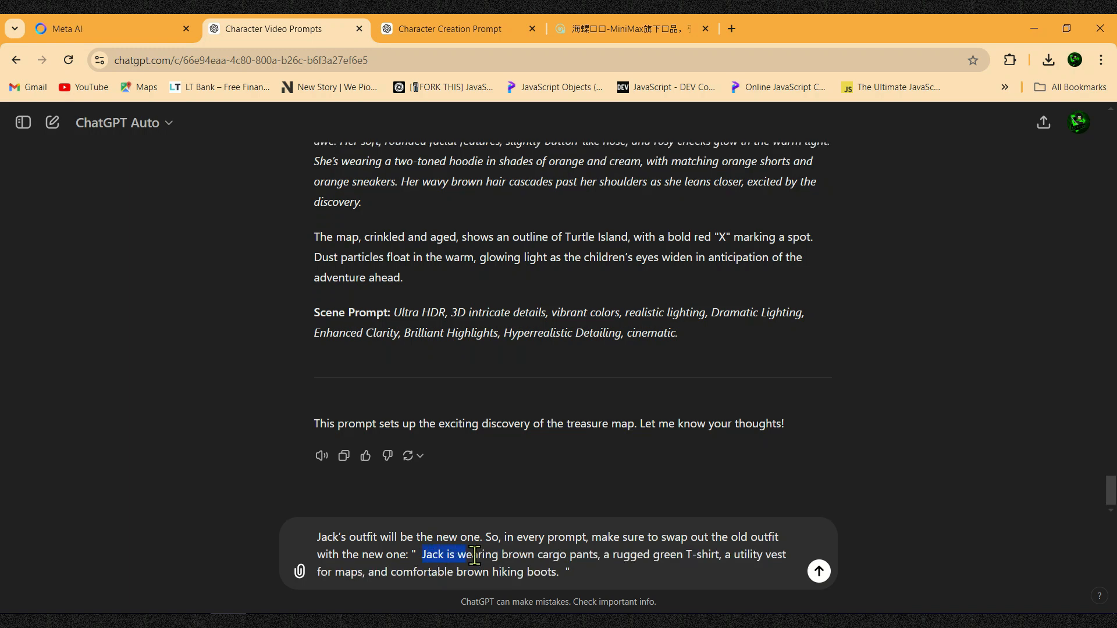
left_click_drag(422, 555, 746, 554)
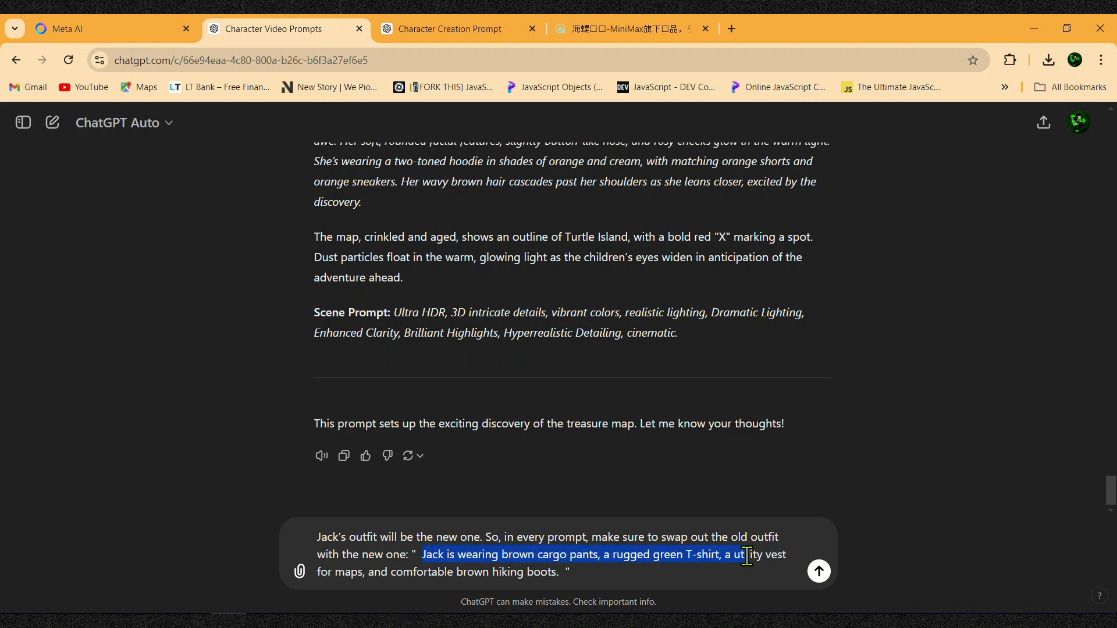
left_click_drag(746, 554, 365, 572)
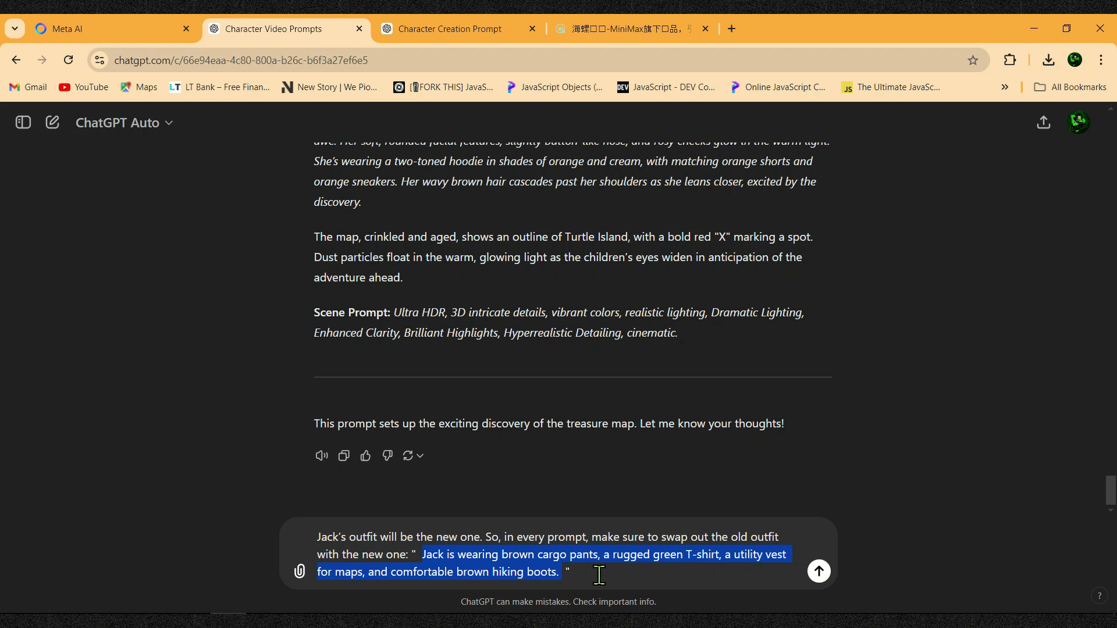
left_click(818, 571)
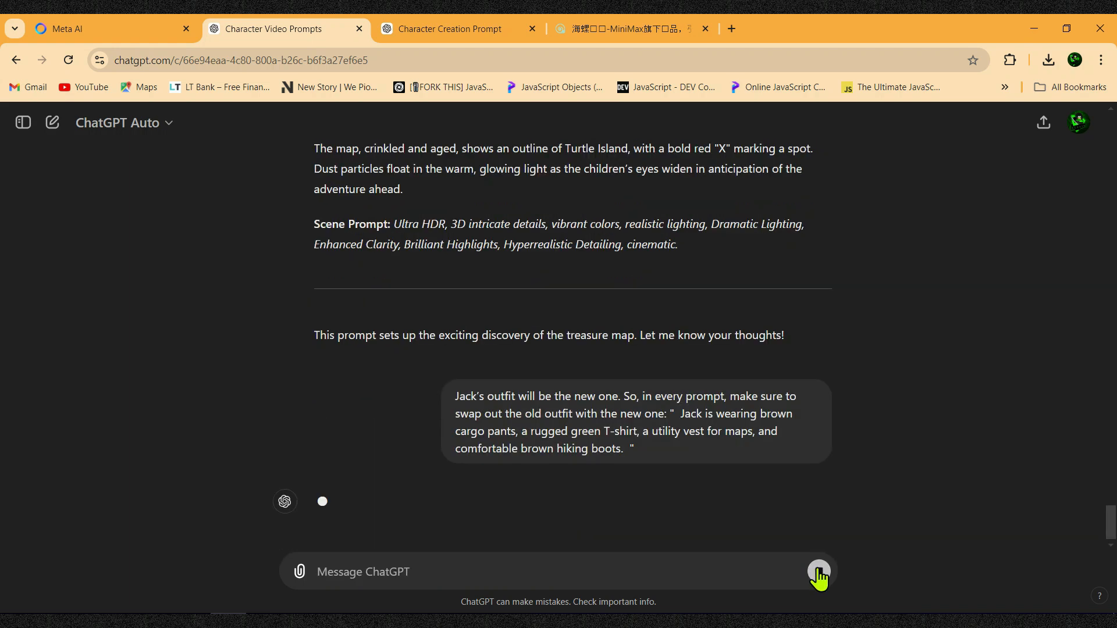
left_click(818, 571)
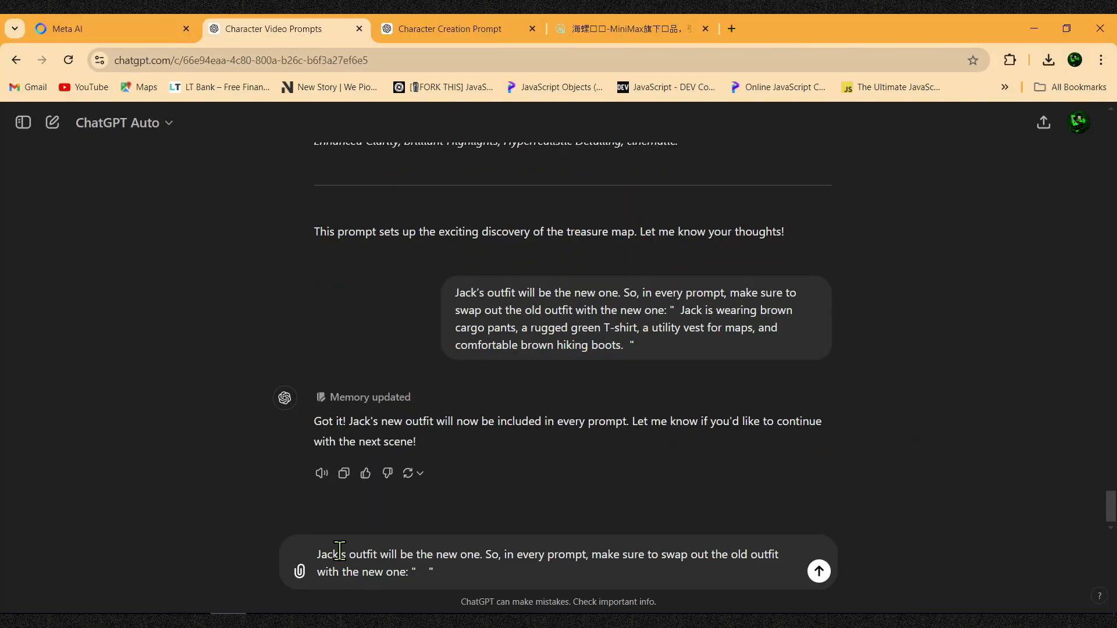
- Make ChatGPT give Sara olive cargo pants, tan long-sleeve shirt, brown vest, black boots
double_click(327, 554)
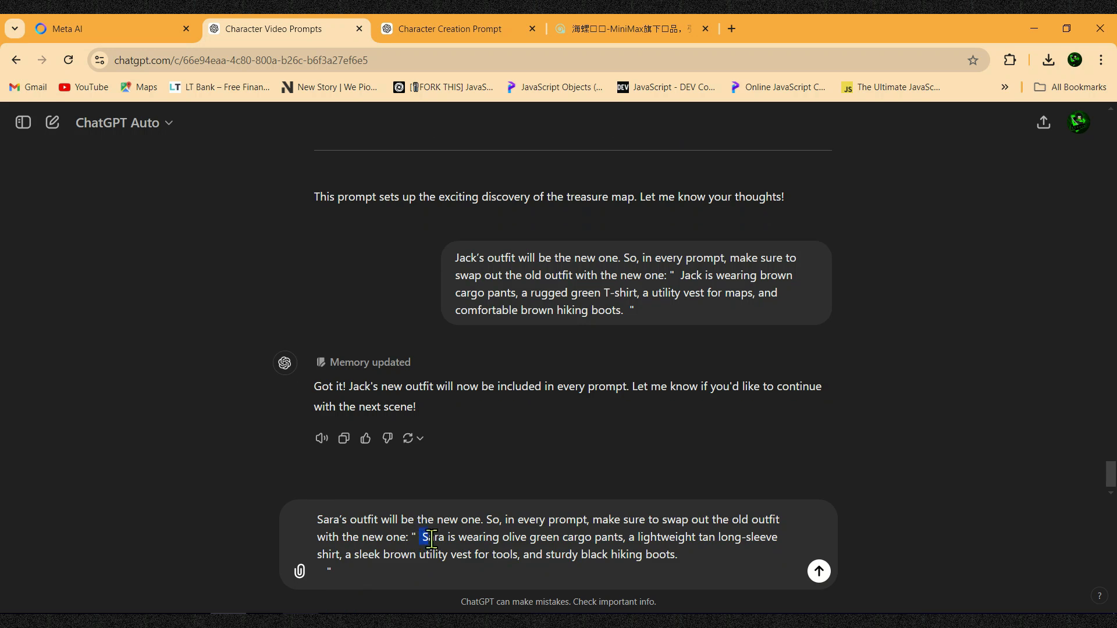
left_click_drag(422, 537, 626, 537)
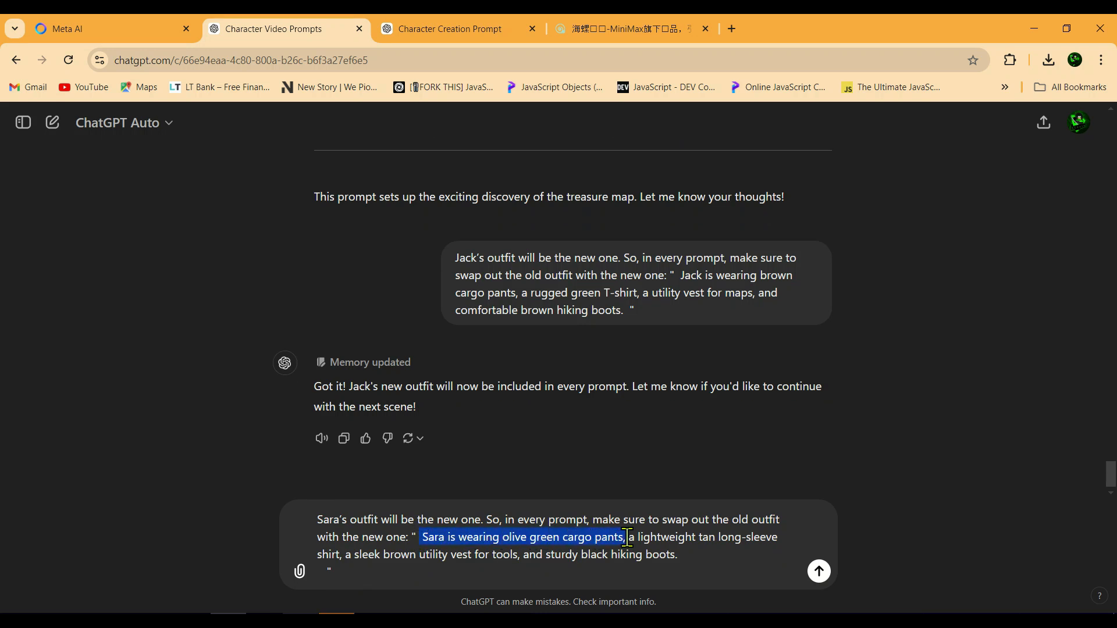
left_click_drag(626, 537, 362, 561)
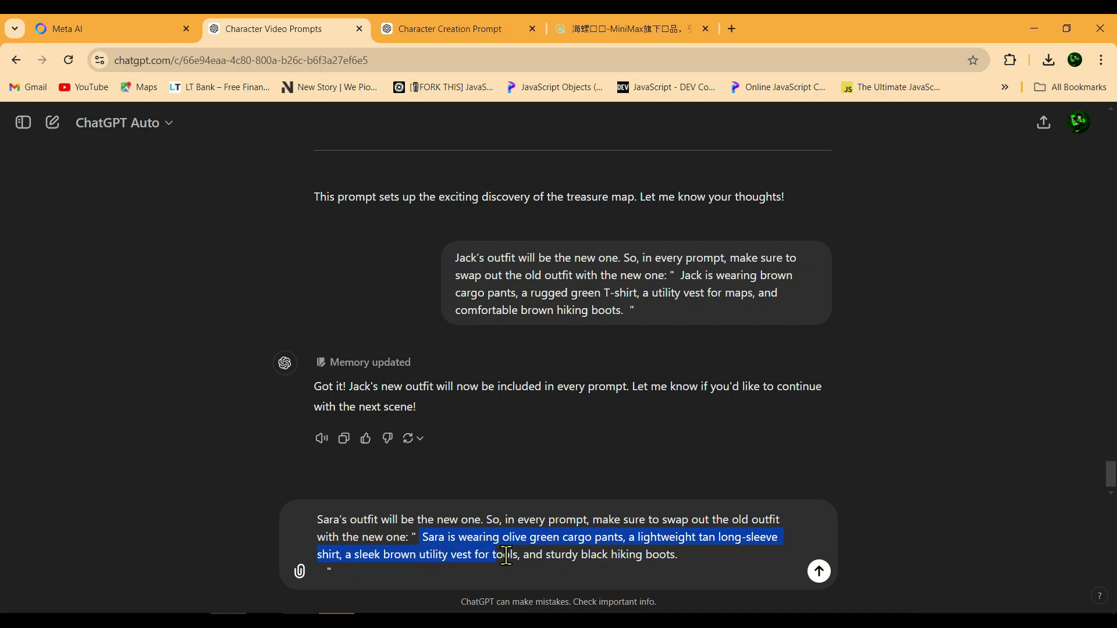
left_click_drag(506, 556, 612, 554)
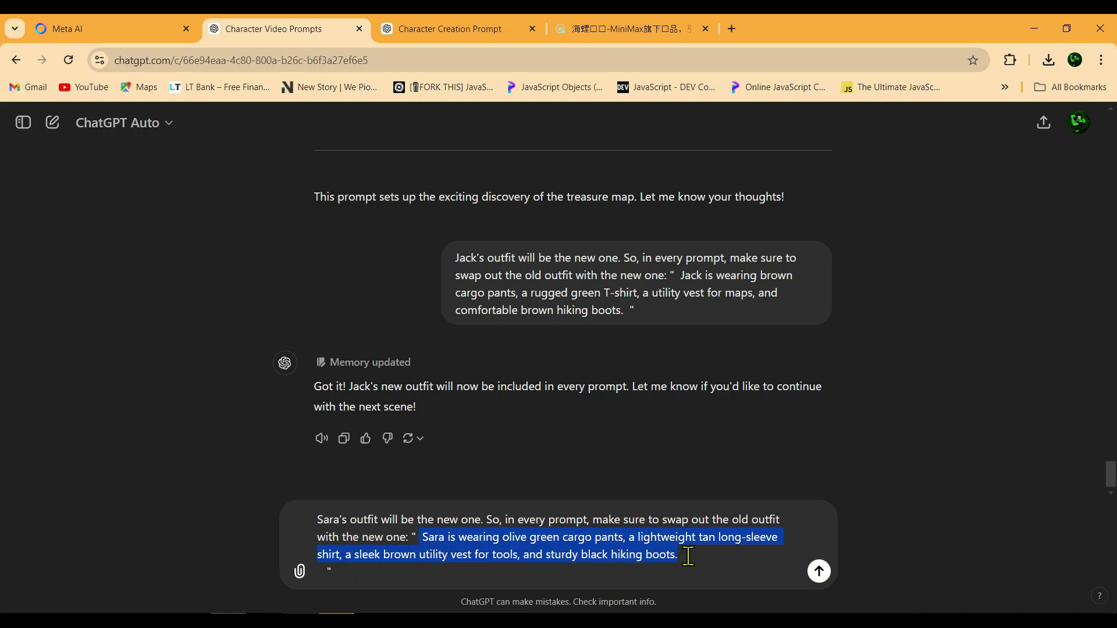
left_click(818, 571)
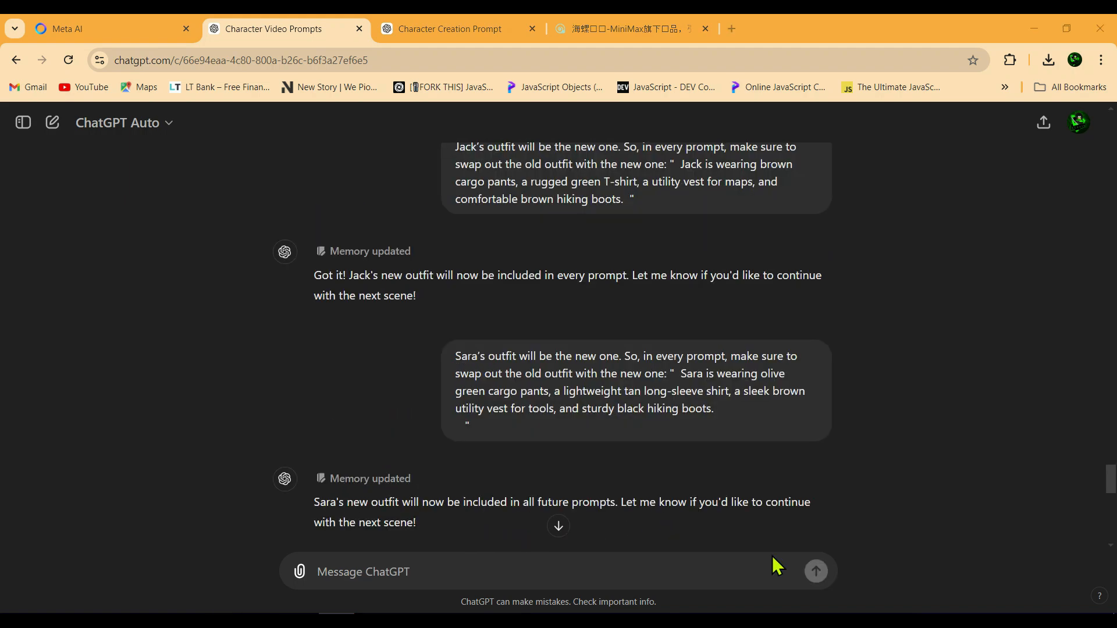
left_click(68, 29)
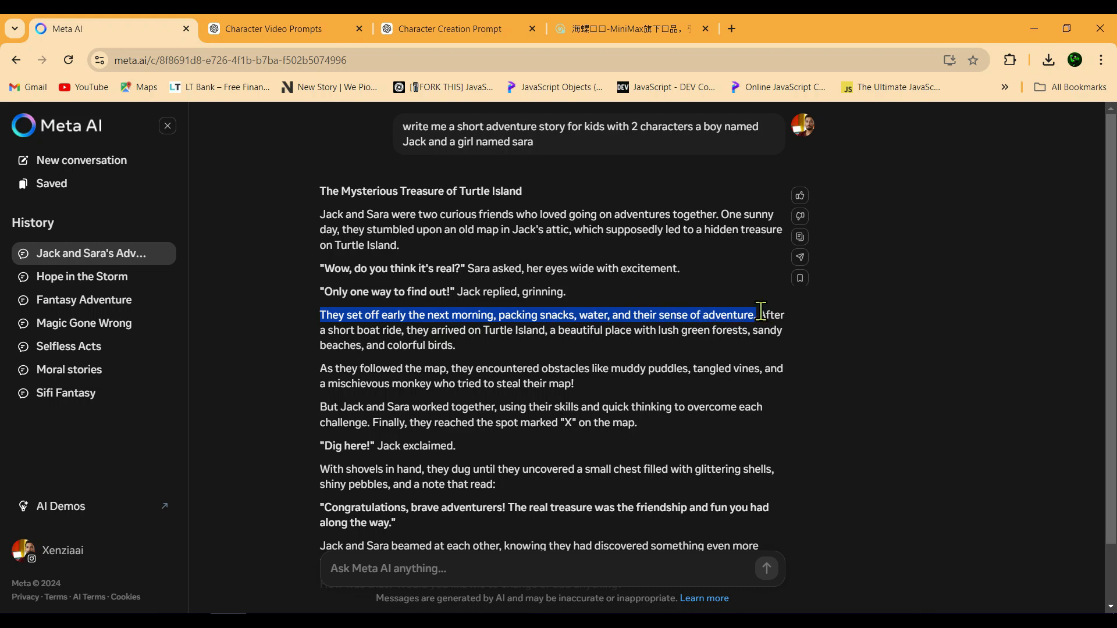
- Send the setting-off sentence to ChatGPT for a scene of packing in new outfits
left_click(279, 29)
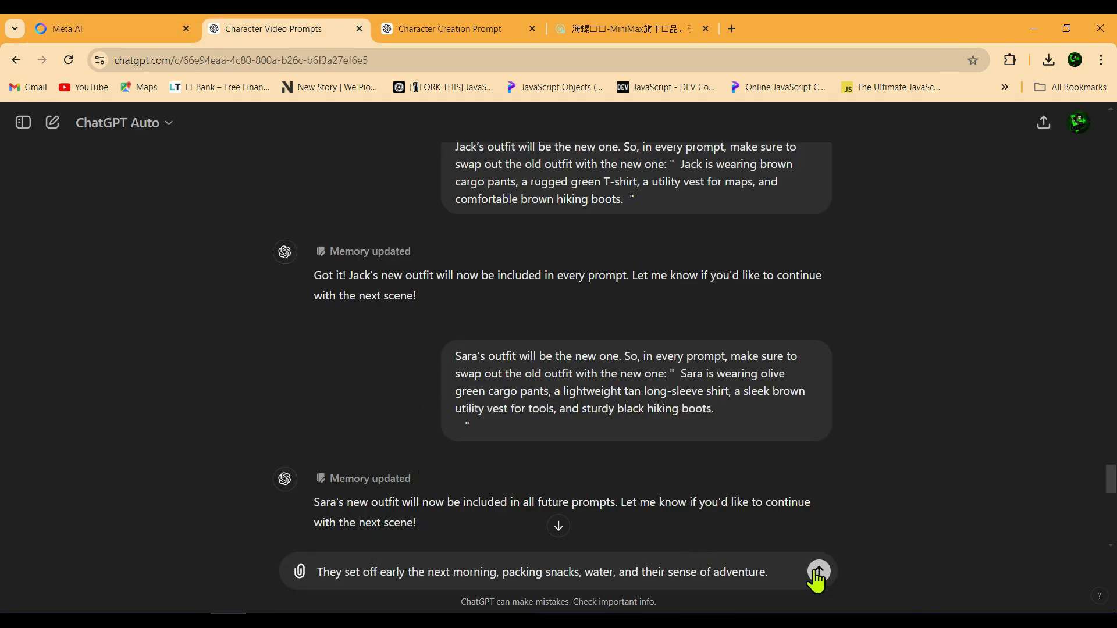
left_click(816, 572)
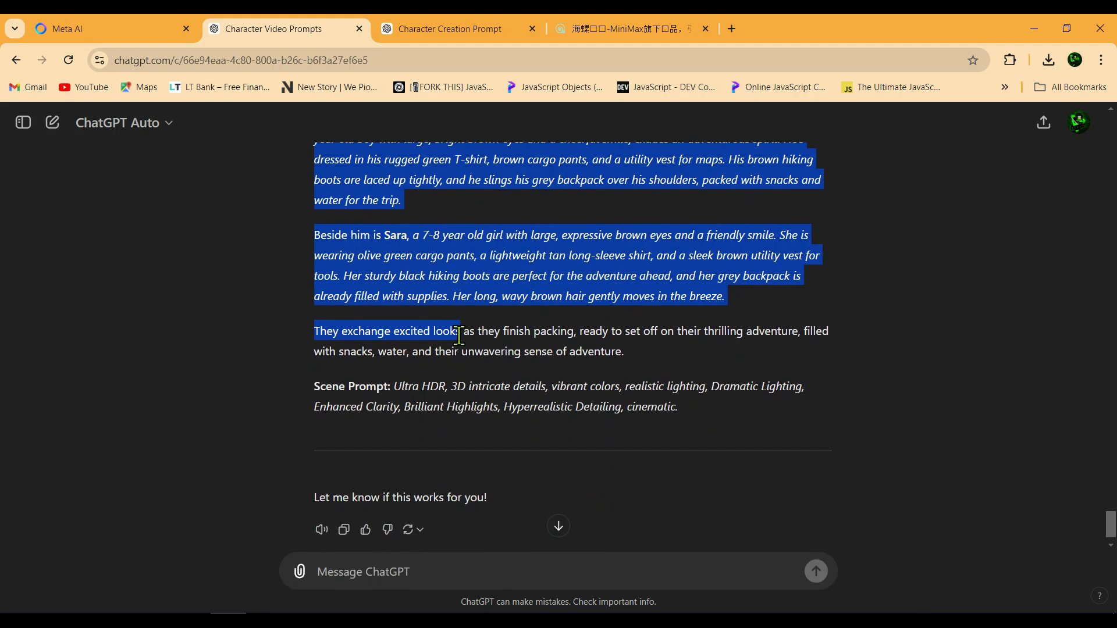
left_click(626, 29)
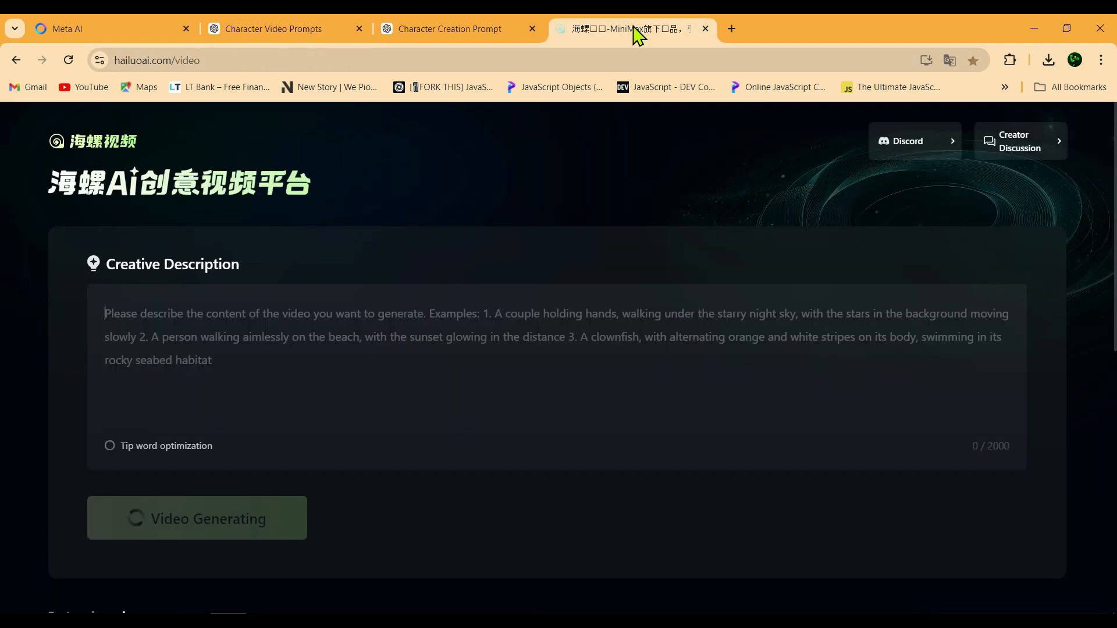